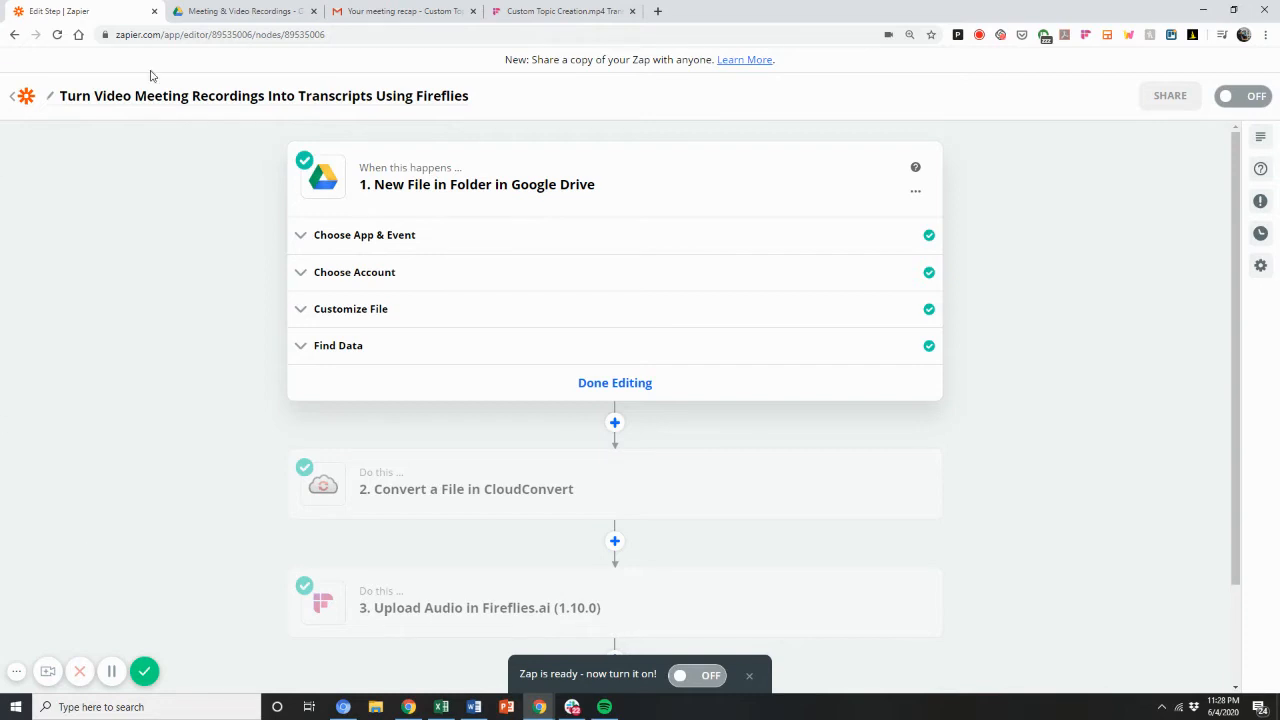
# Show the Drive folder Meeting & Video Recordings containing Custom Topic Creation.mp4.
pyautogui.click(244, 12)
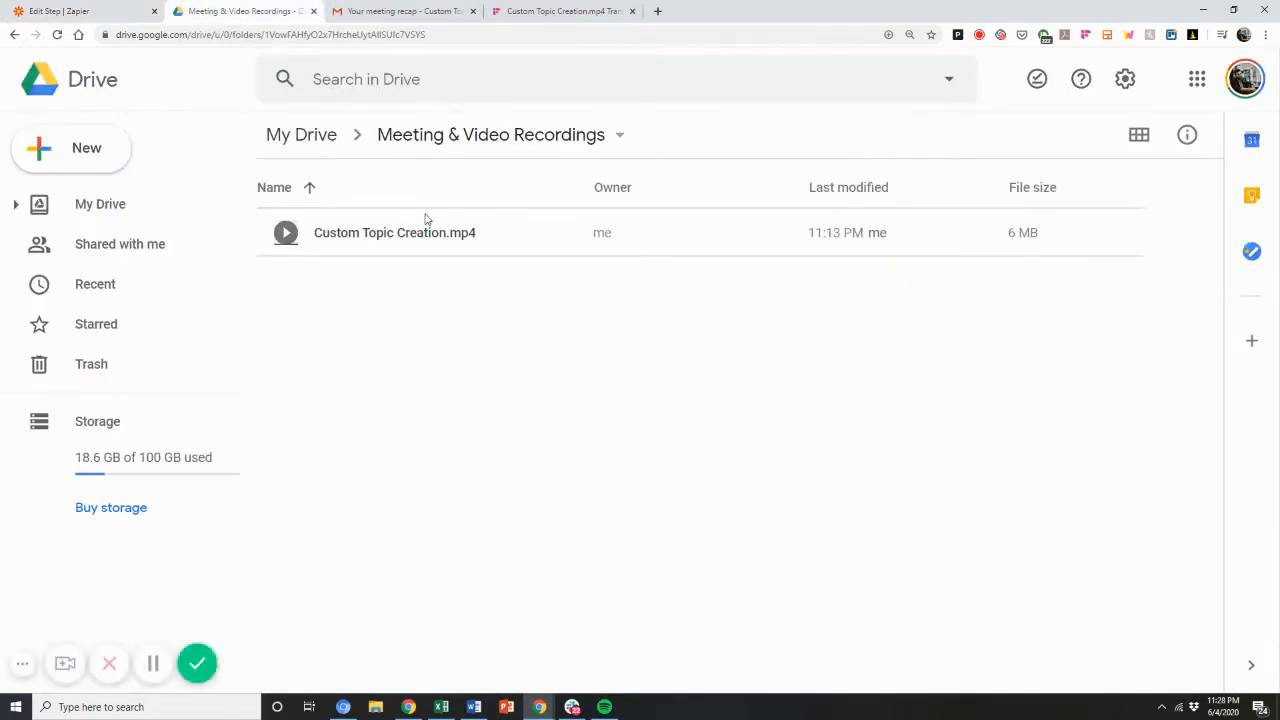
pyautogui.moveTo(430, 232)
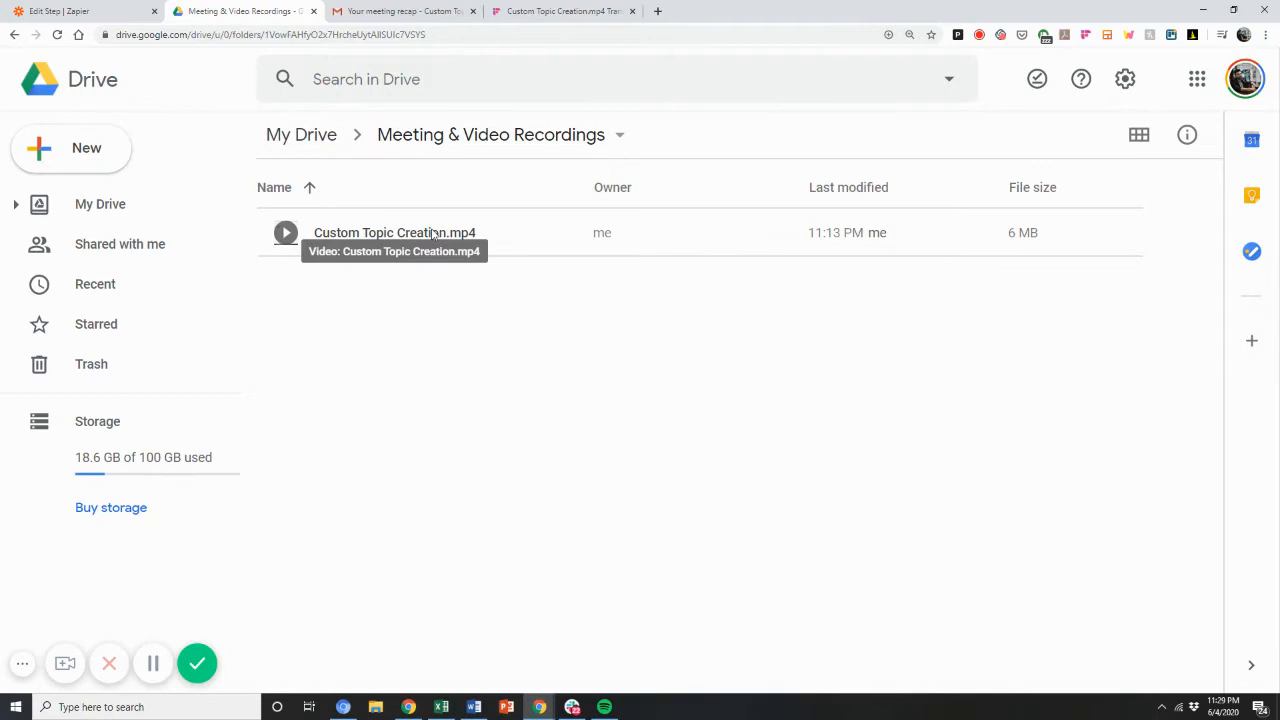
pyautogui.moveTo(436, 404)
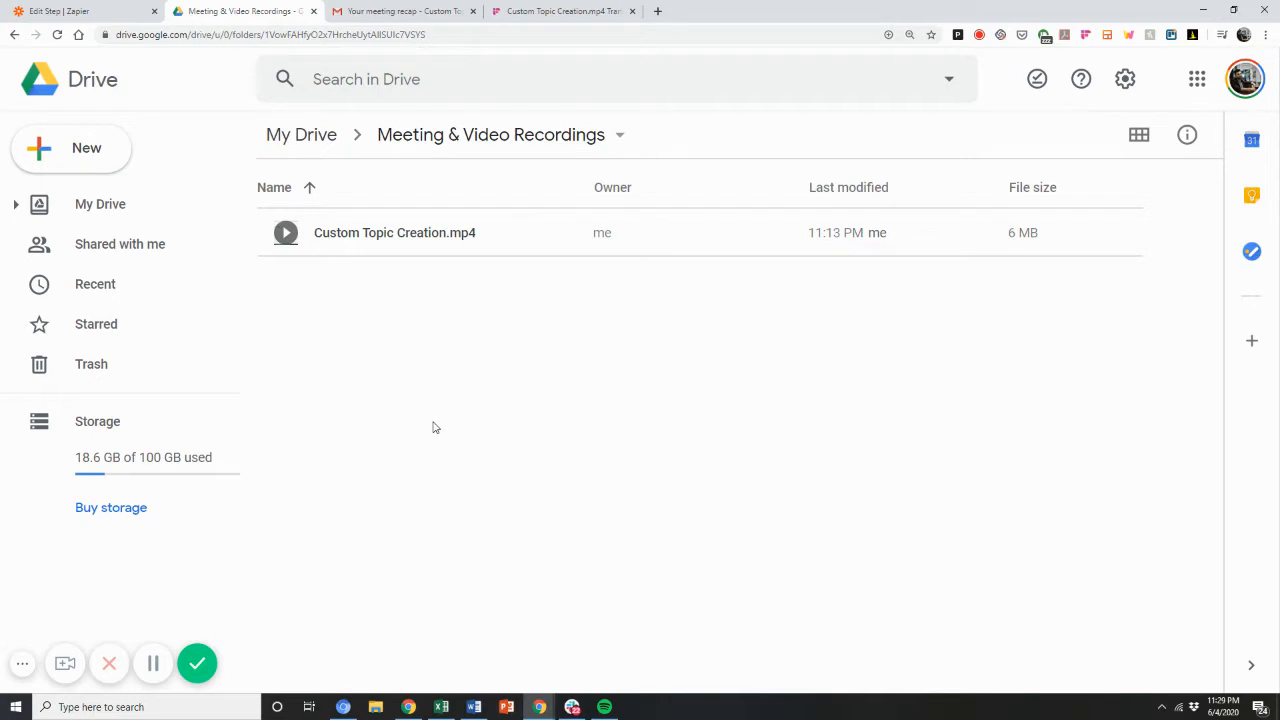
pyautogui.moveTo(228, 244)
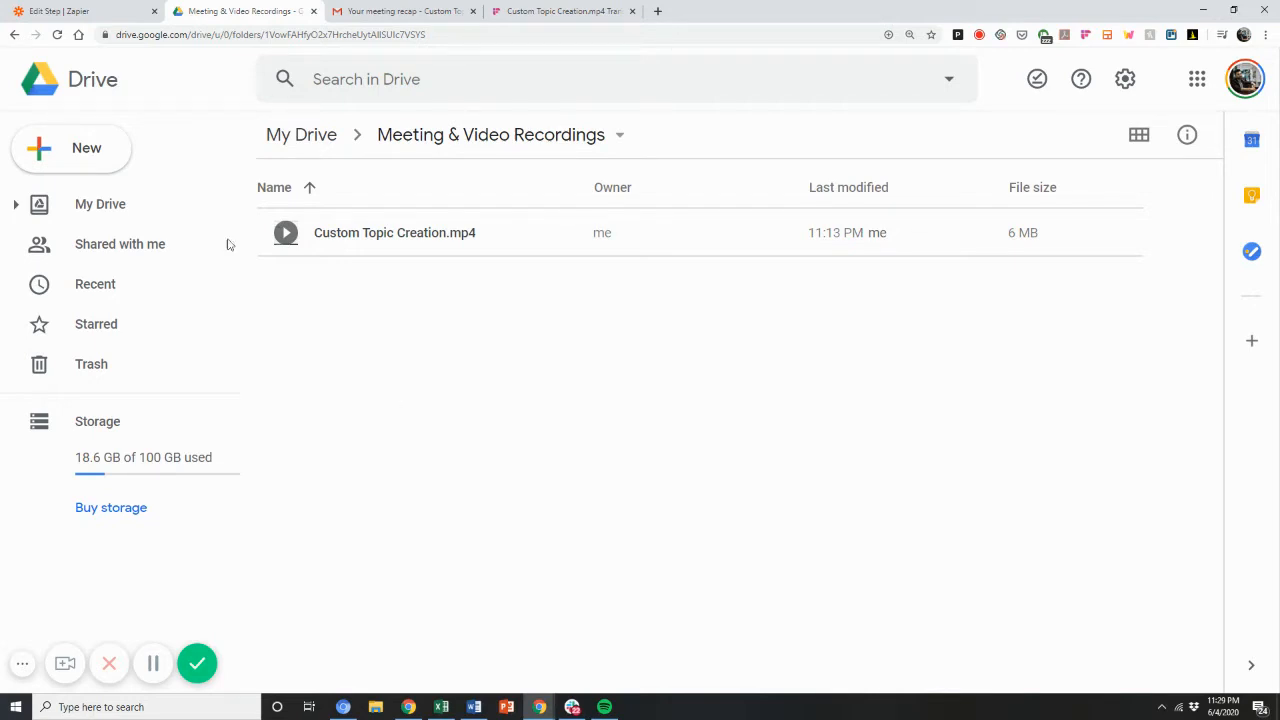
pyautogui.moveTo(76, 12)
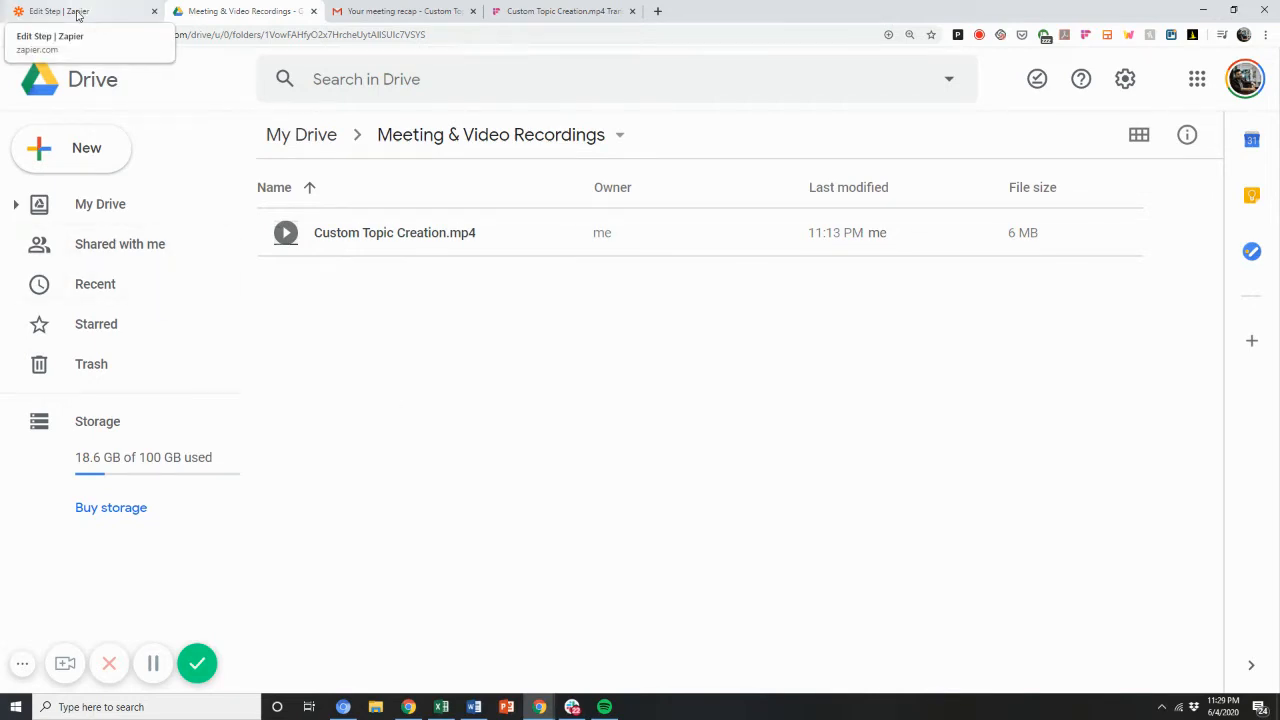
# Review the New File in Folder trigger's Google Drive app, event and connected account.
pyautogui.click(80, 12)
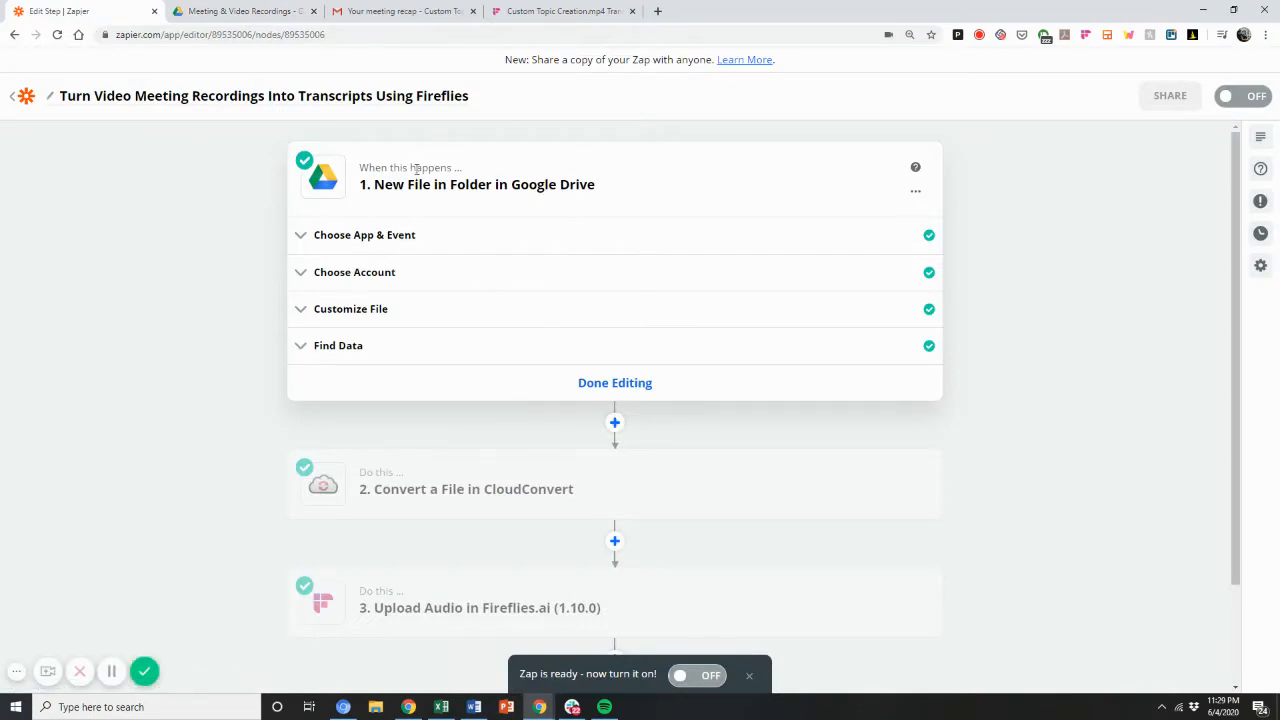
pyautogui.click(364, 234)
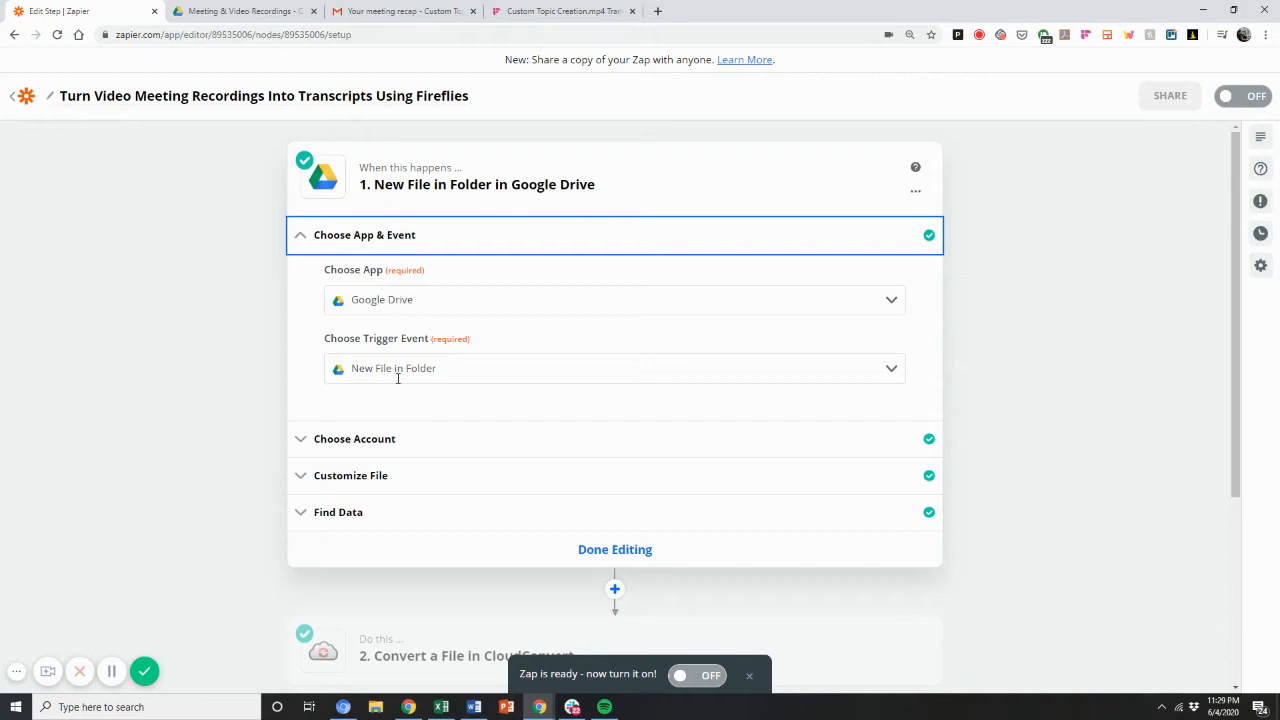
pyautogui.moveTo(418, 416)
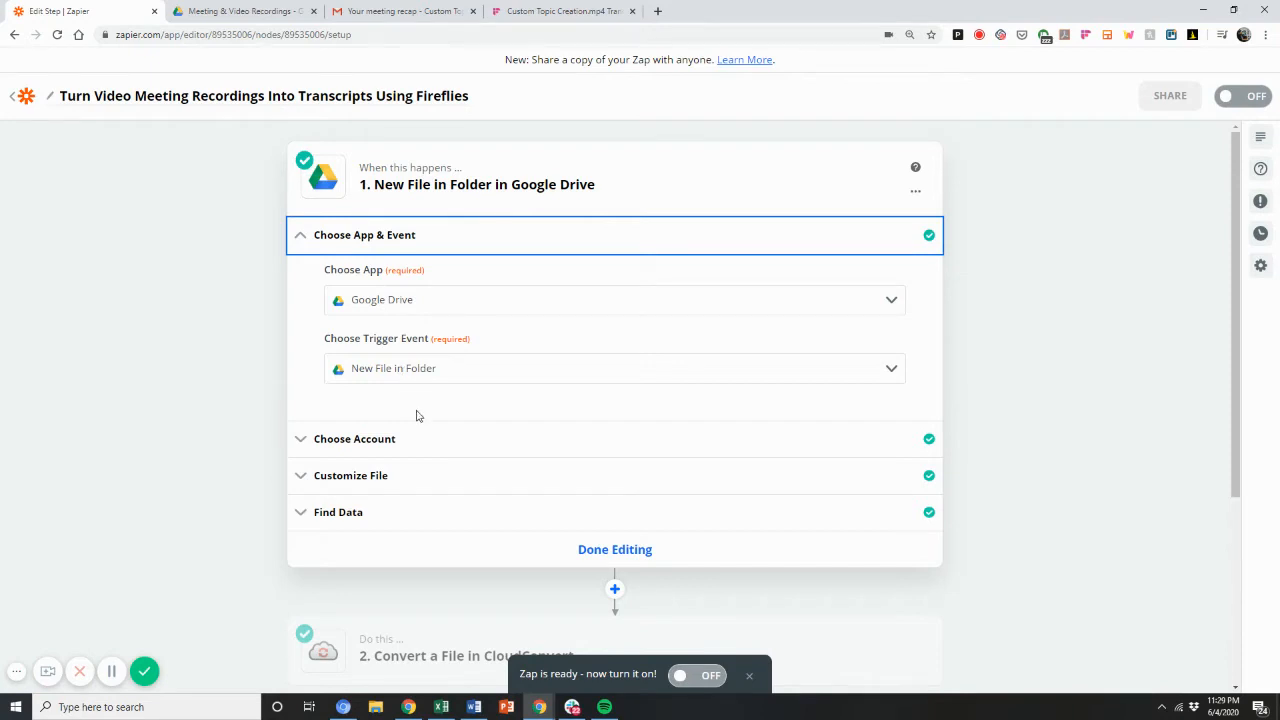
pyautogui.click(354, 438)
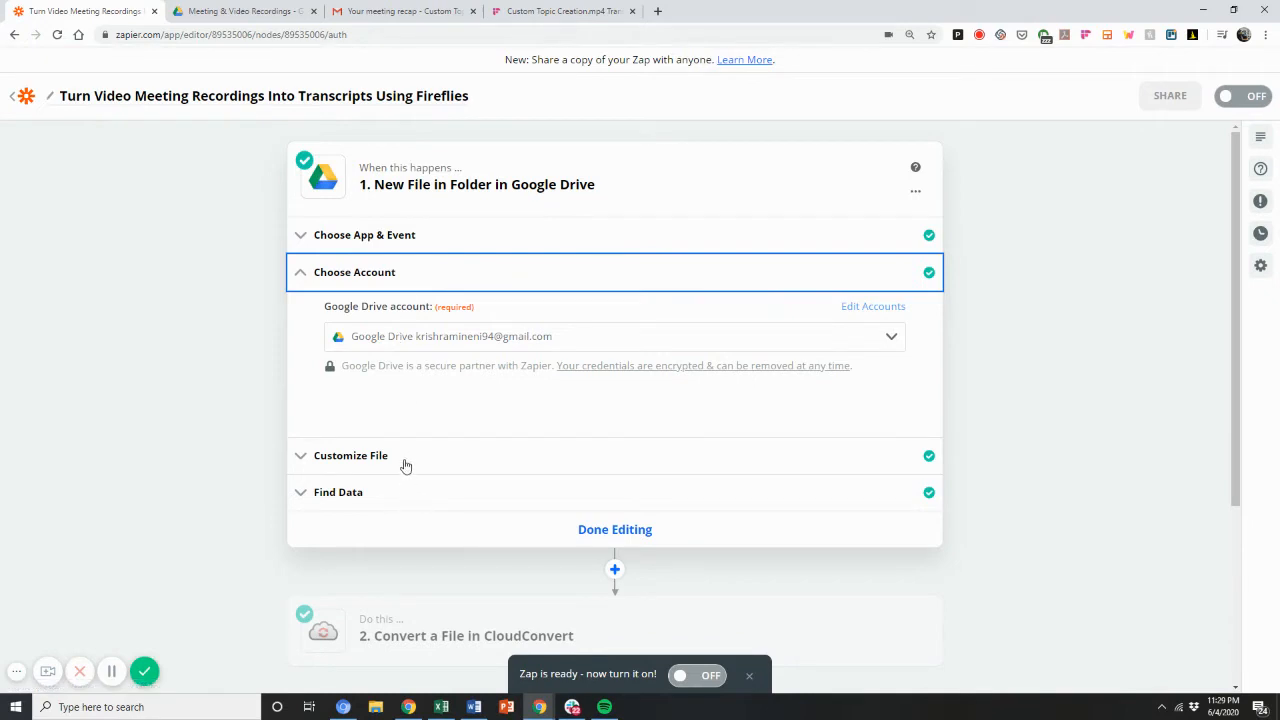
pyautogui.click(352, 456)
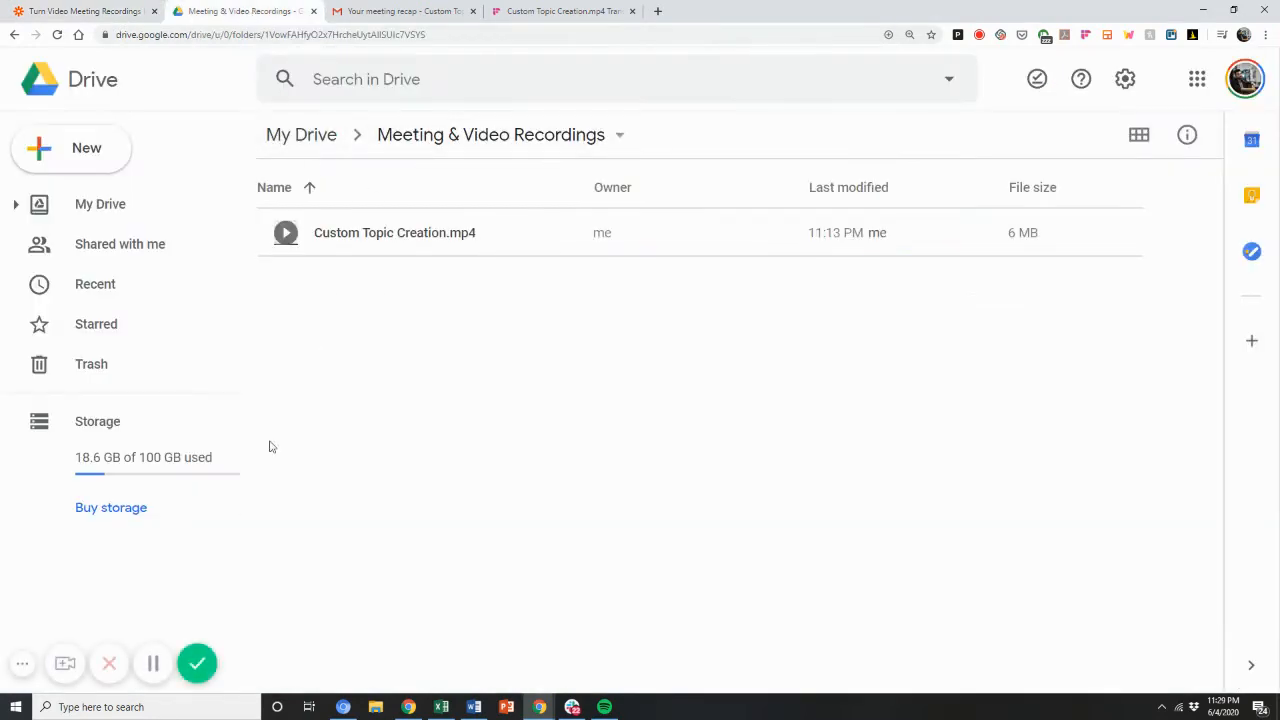
pyautogui.moveTo(596, 398)
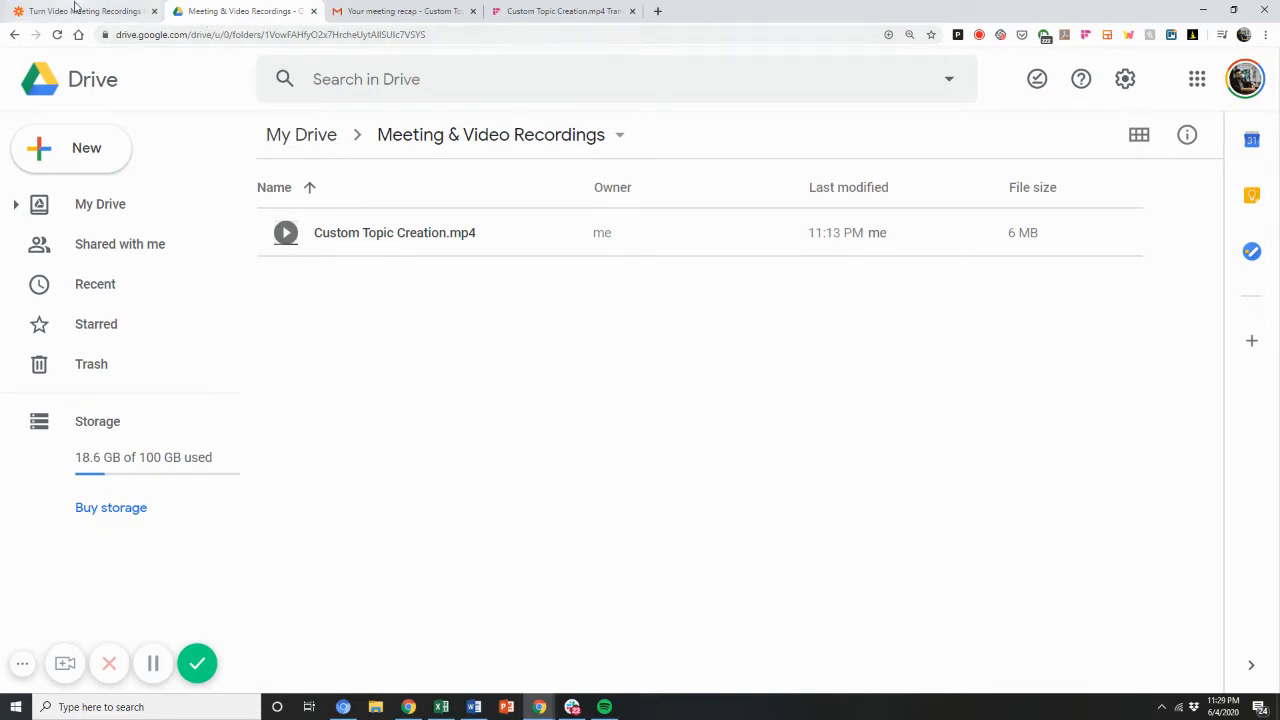
pyautogui.moveTo(80, 12)
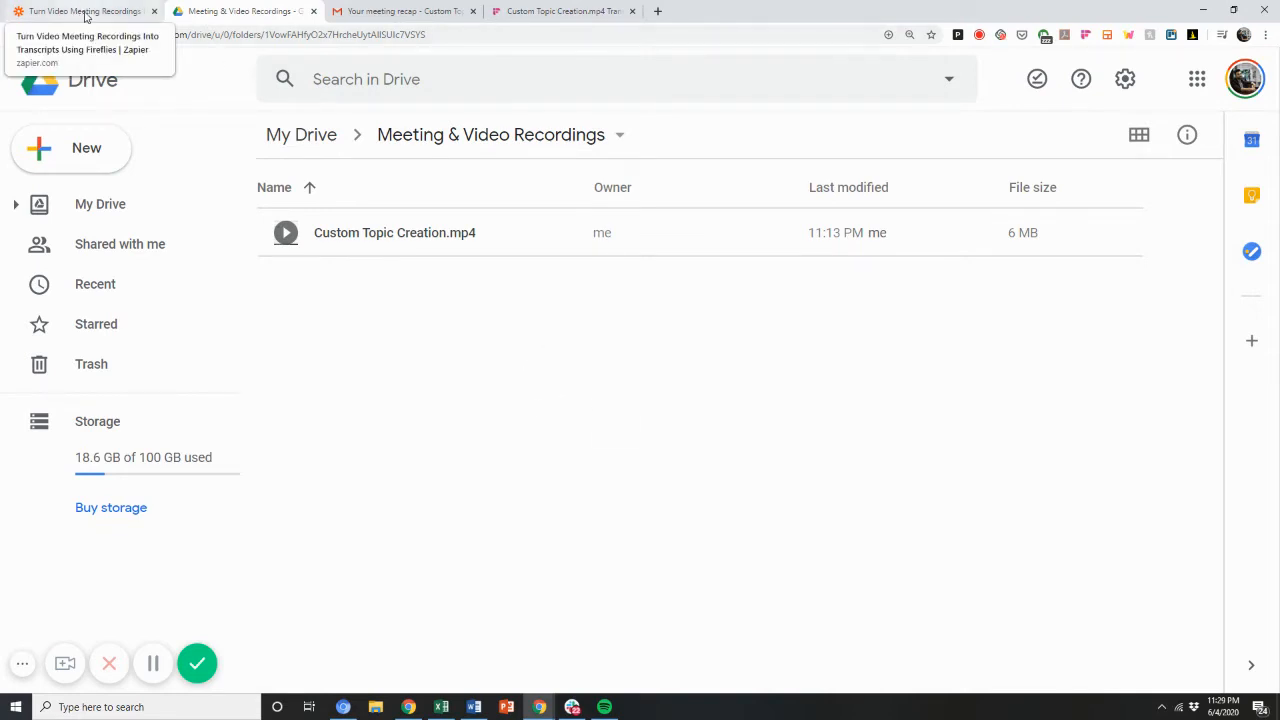
# Confirm the trigger watches Meeting & Video Recordings and reveal the CloudConvert step below.
pyautogui.click(84, 12)
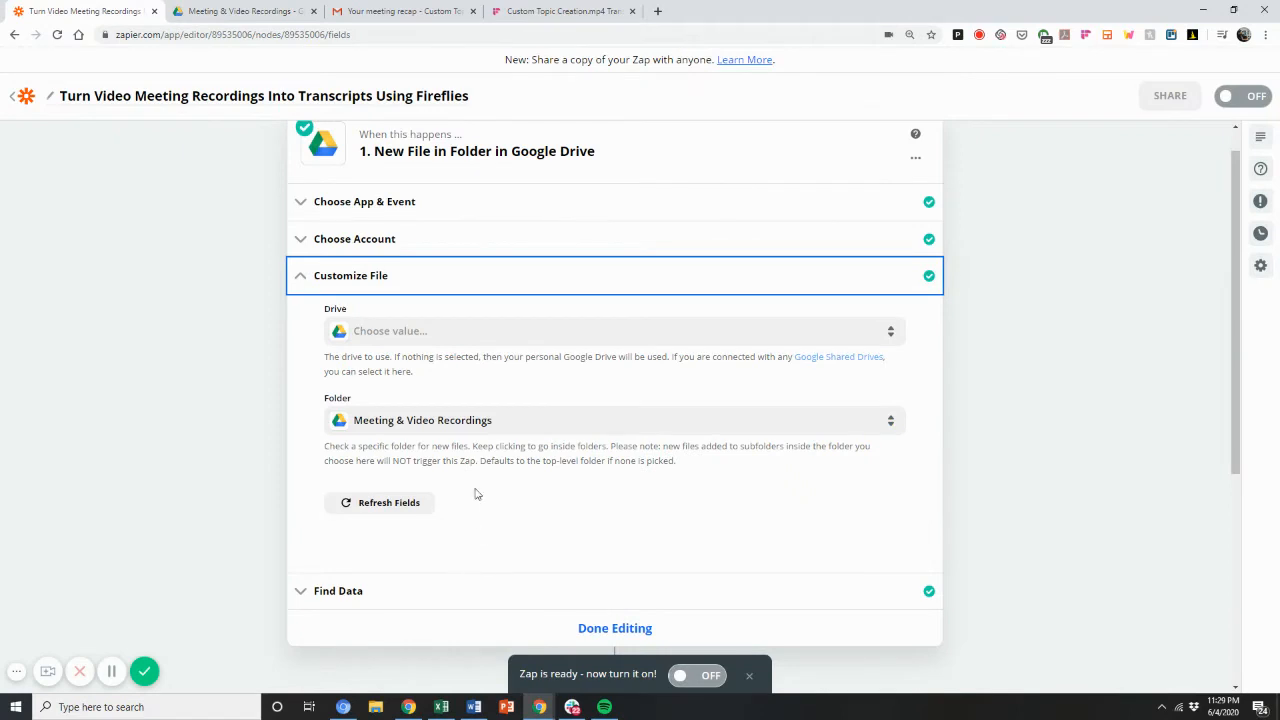
pyautogui.scroll(3)
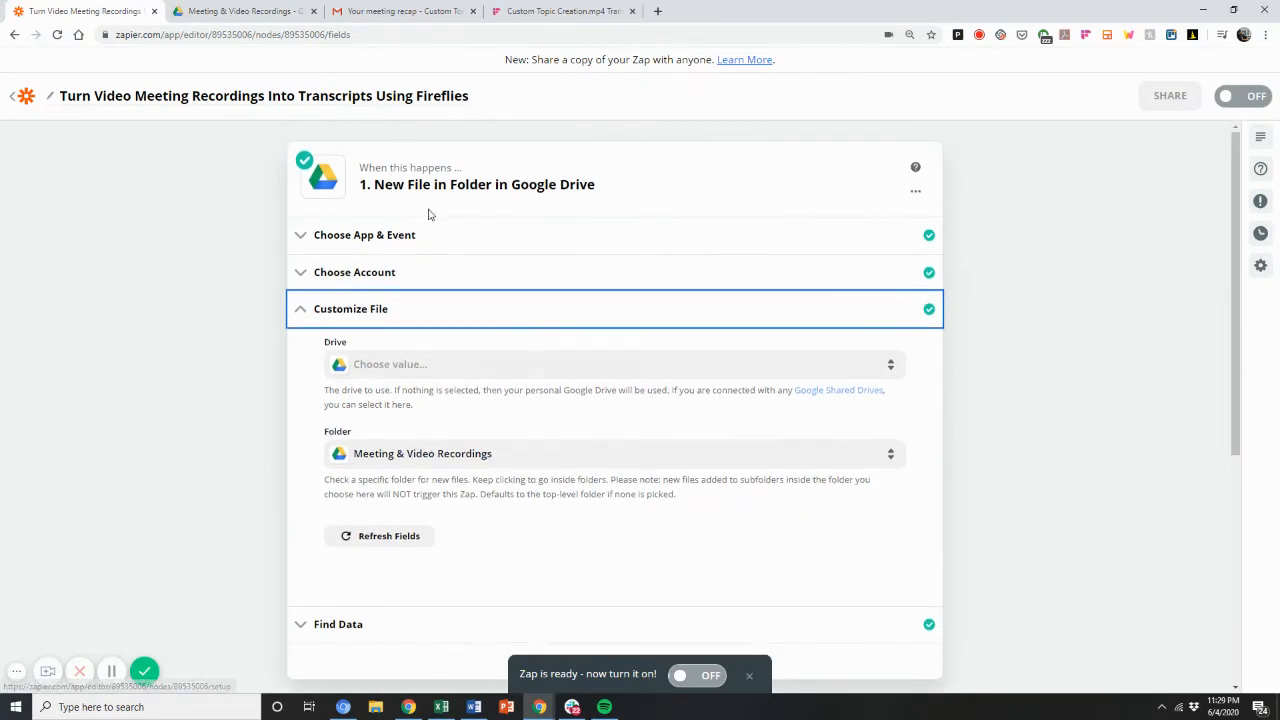
pyautogui.moveTo(344, 296)
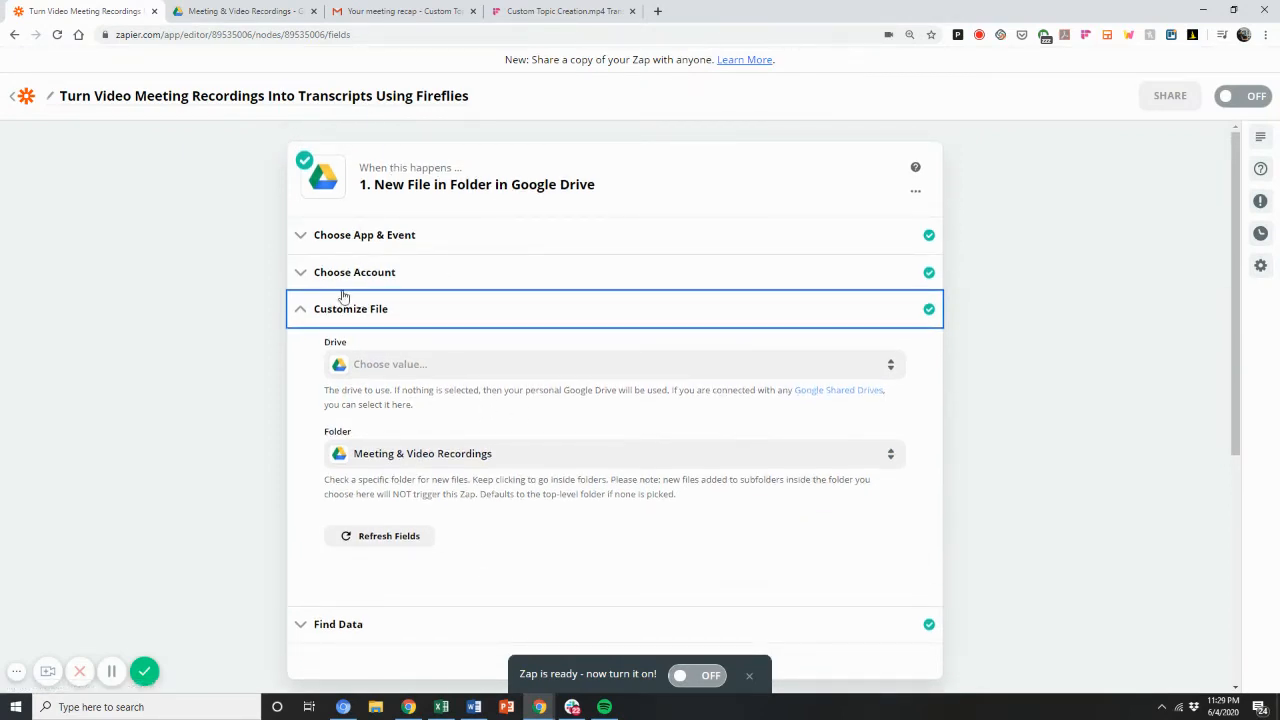
pyautogui.moveTo(378, 460)
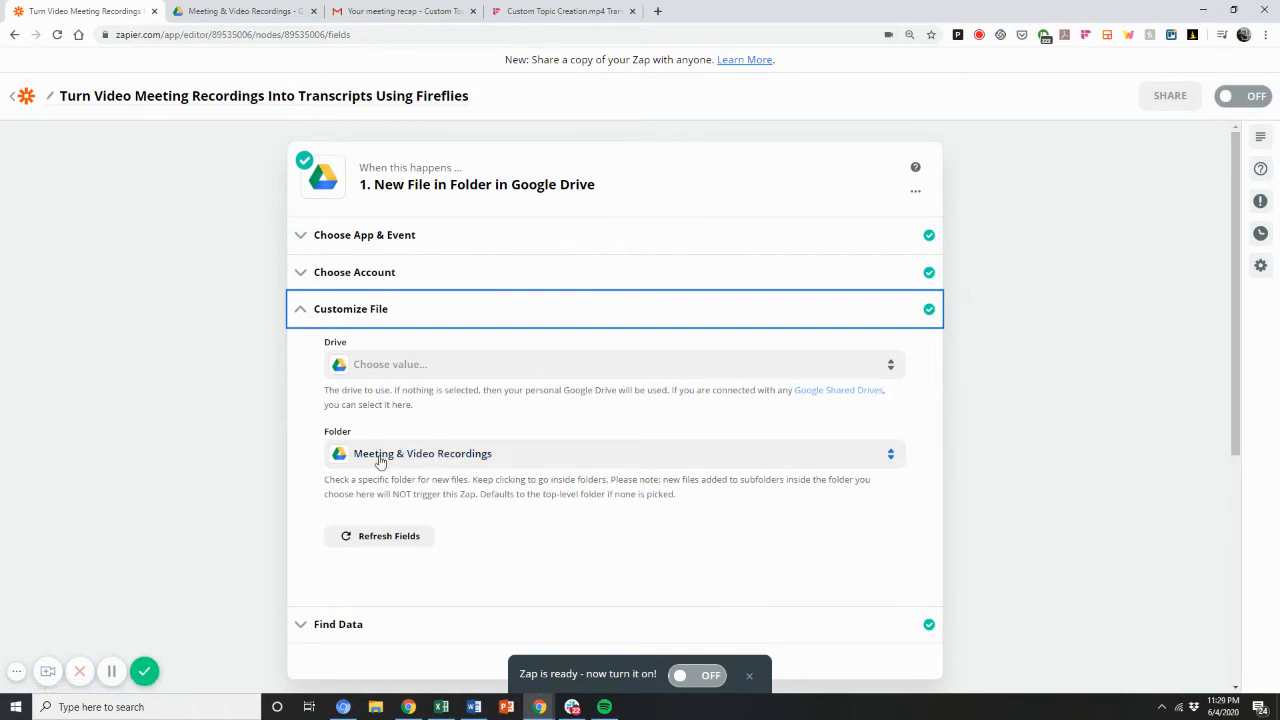
pyautogui.scroll(-3)
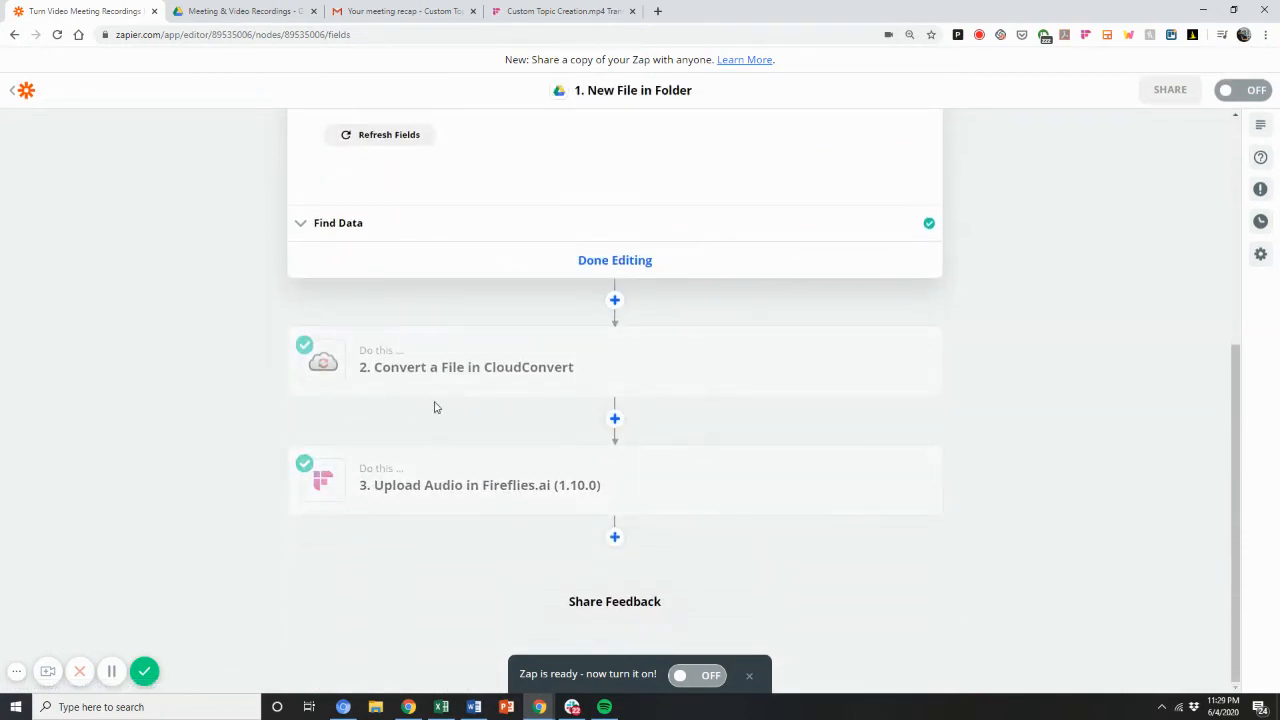
pyautogui.moveTo(466, 368)
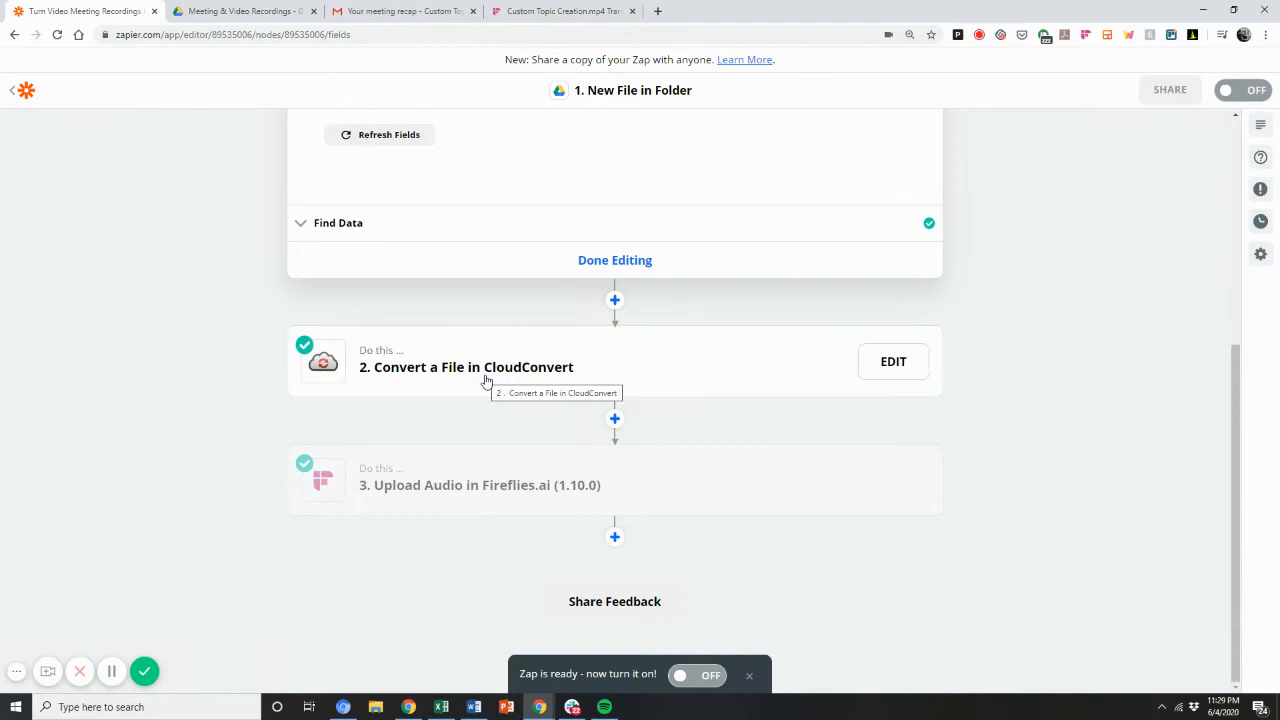
pyautogui.moveTo(500, 380)
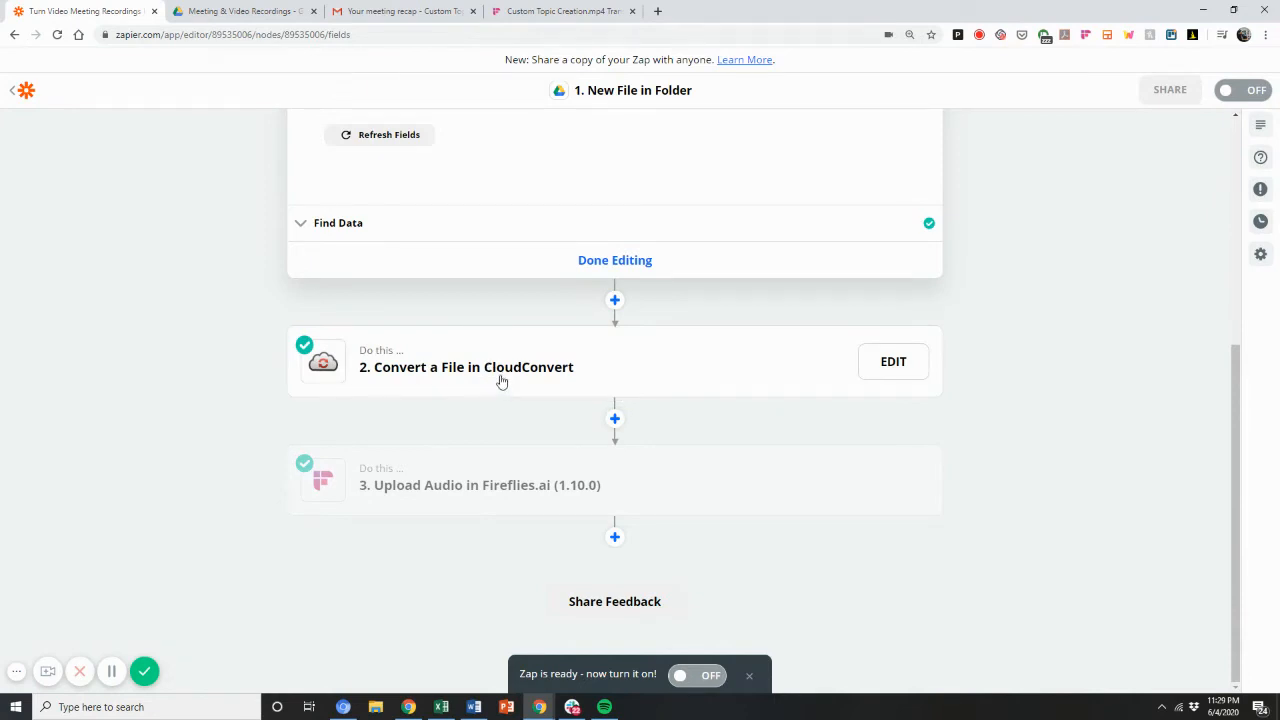
# Review the Convert a File step's CloudConvert app, action event and connected account.
pyautogui.click(892, 360)
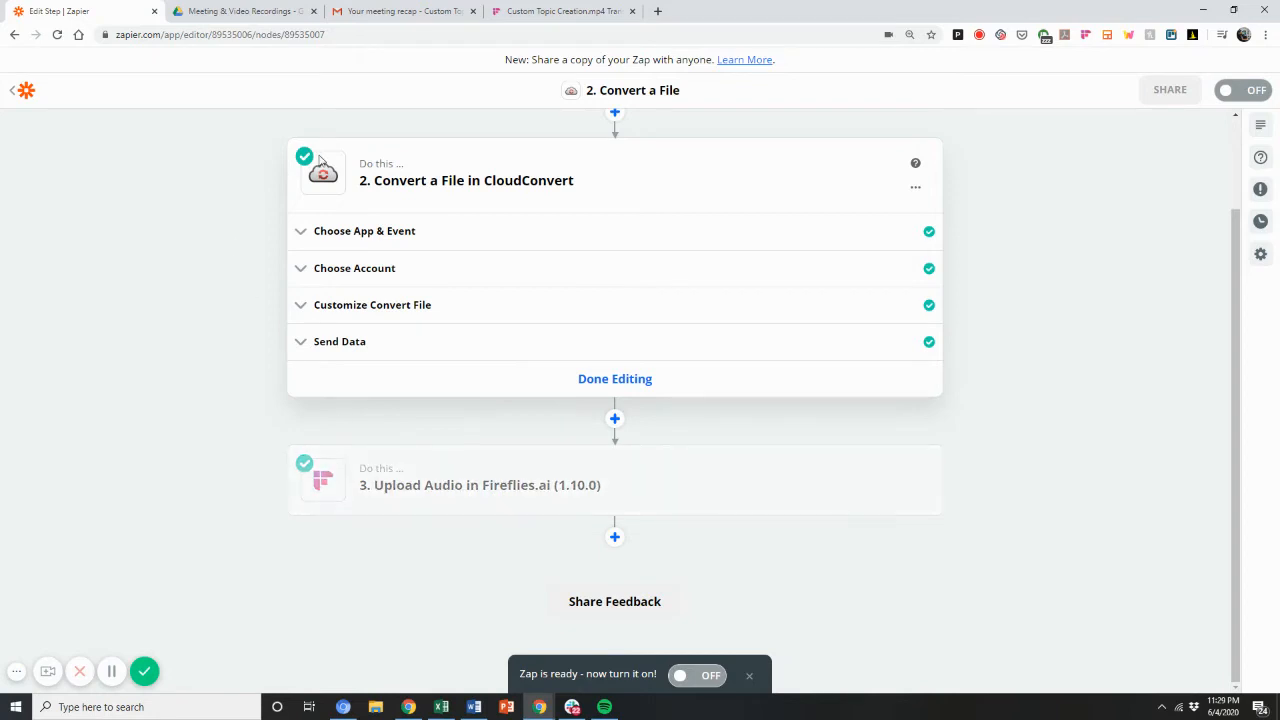
pyautogui.moveTo(388, 274)
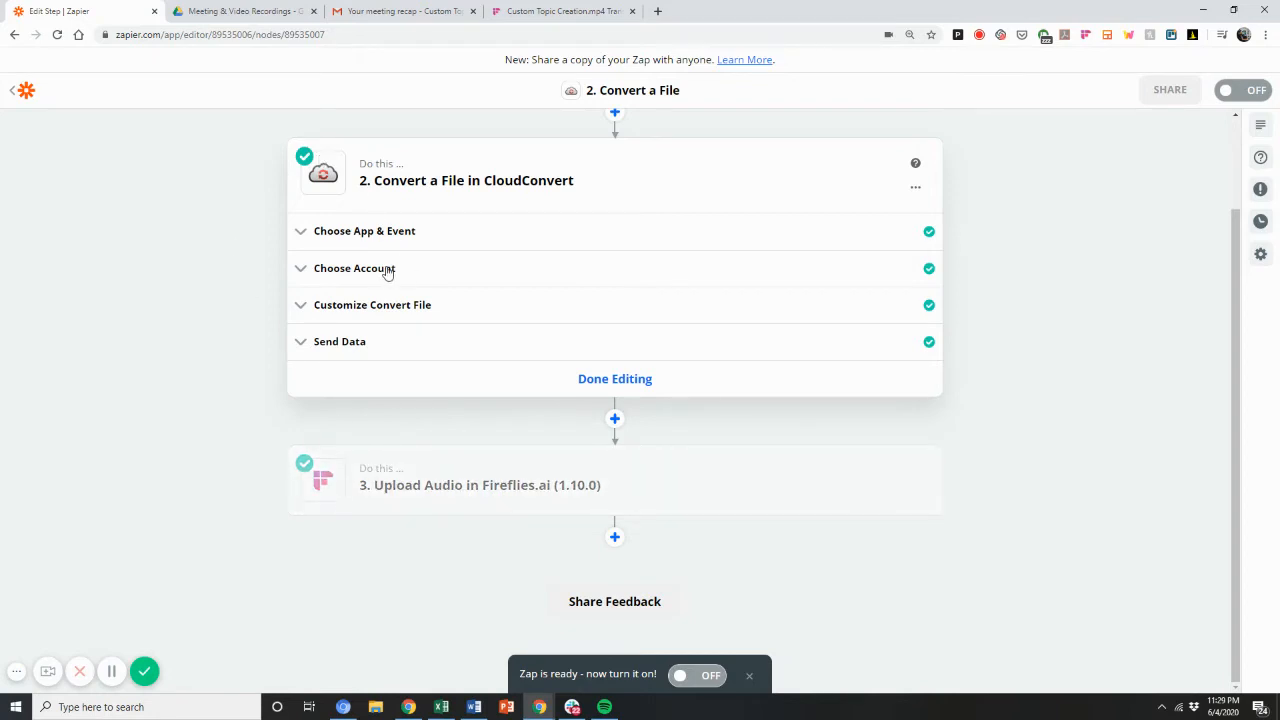
pyautogui.click(364, 232)
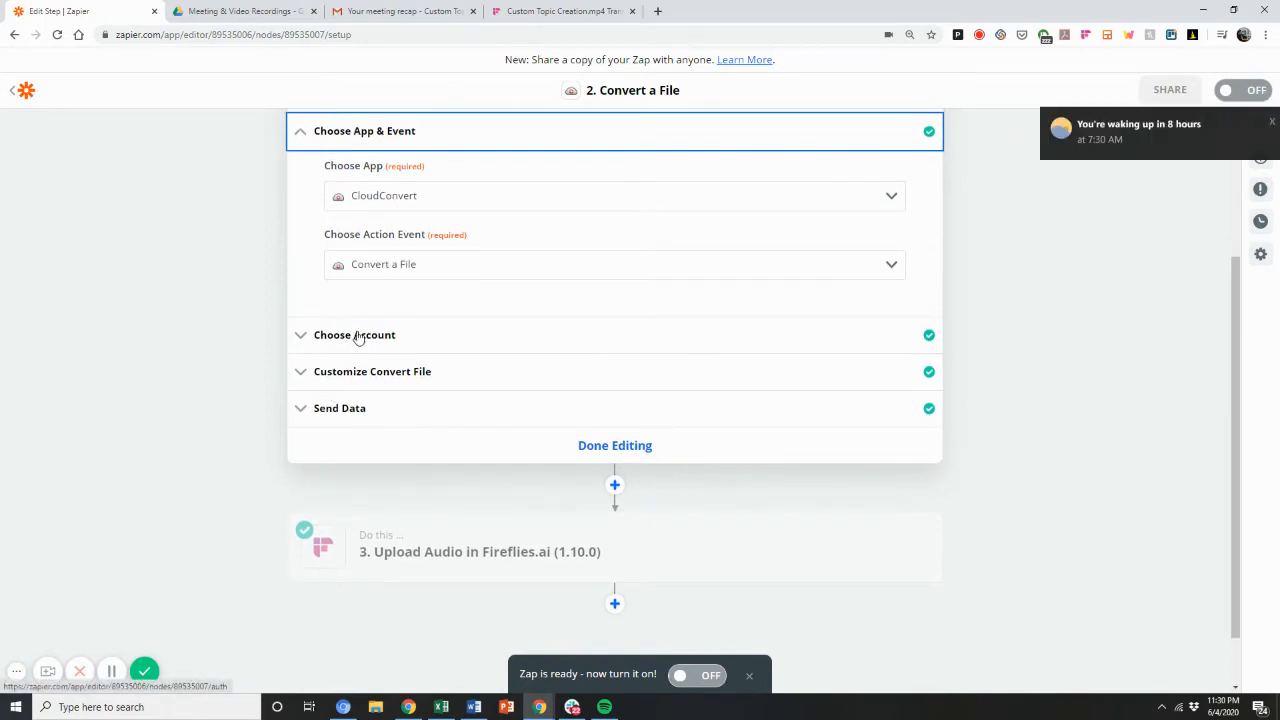
pyautogui.click(354, 336)
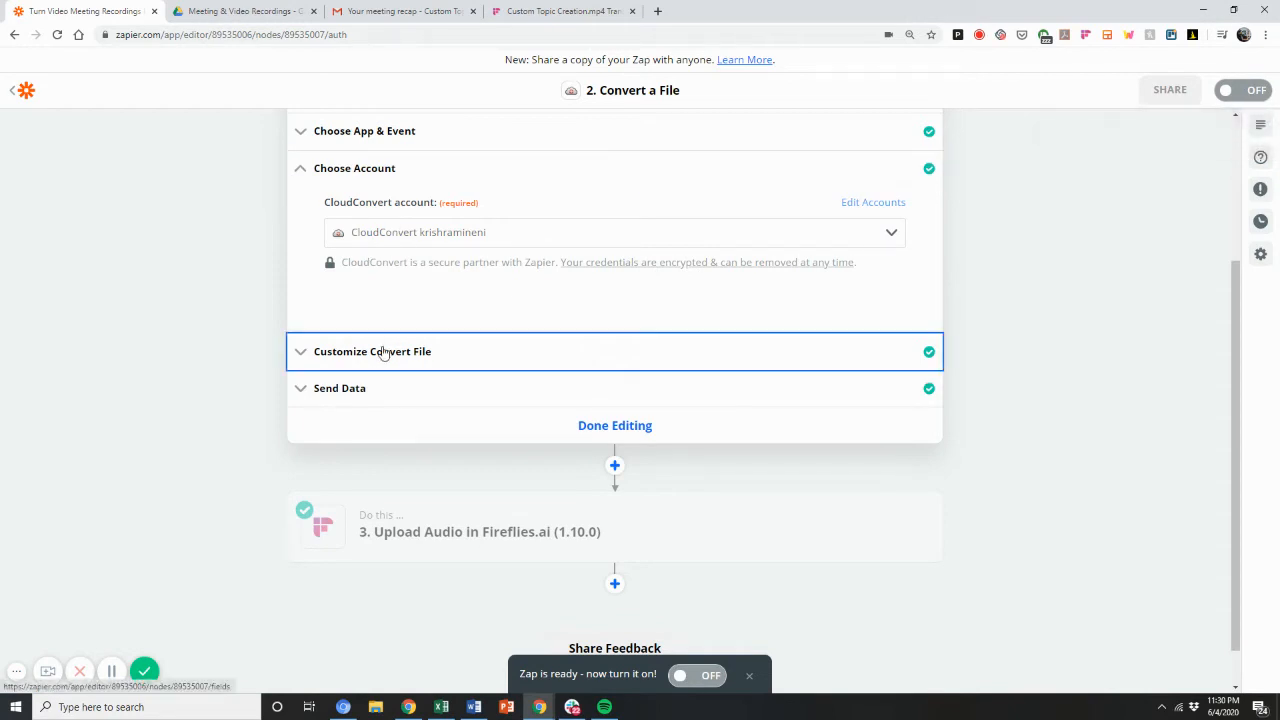
# Inspect the File field's data options and the mp4 input to mp3 output format settings.
pyautogui.click(372, 352)
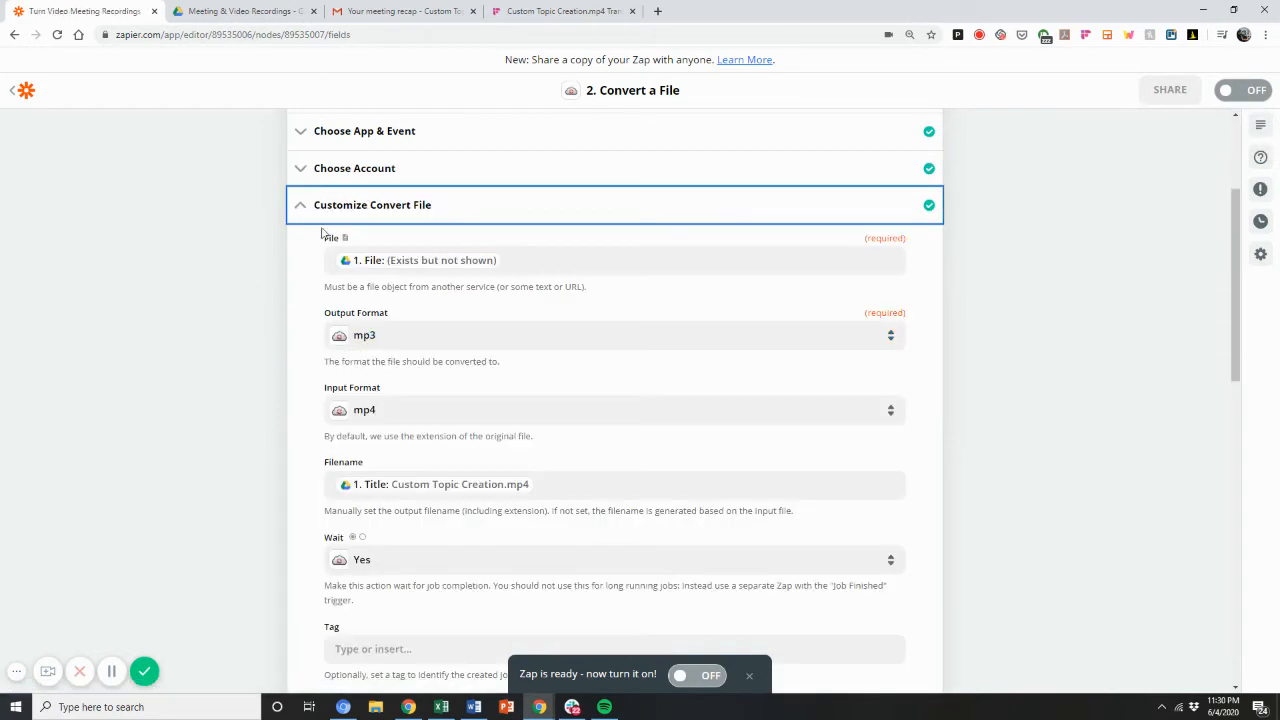
pyautogui.click(612, 260)
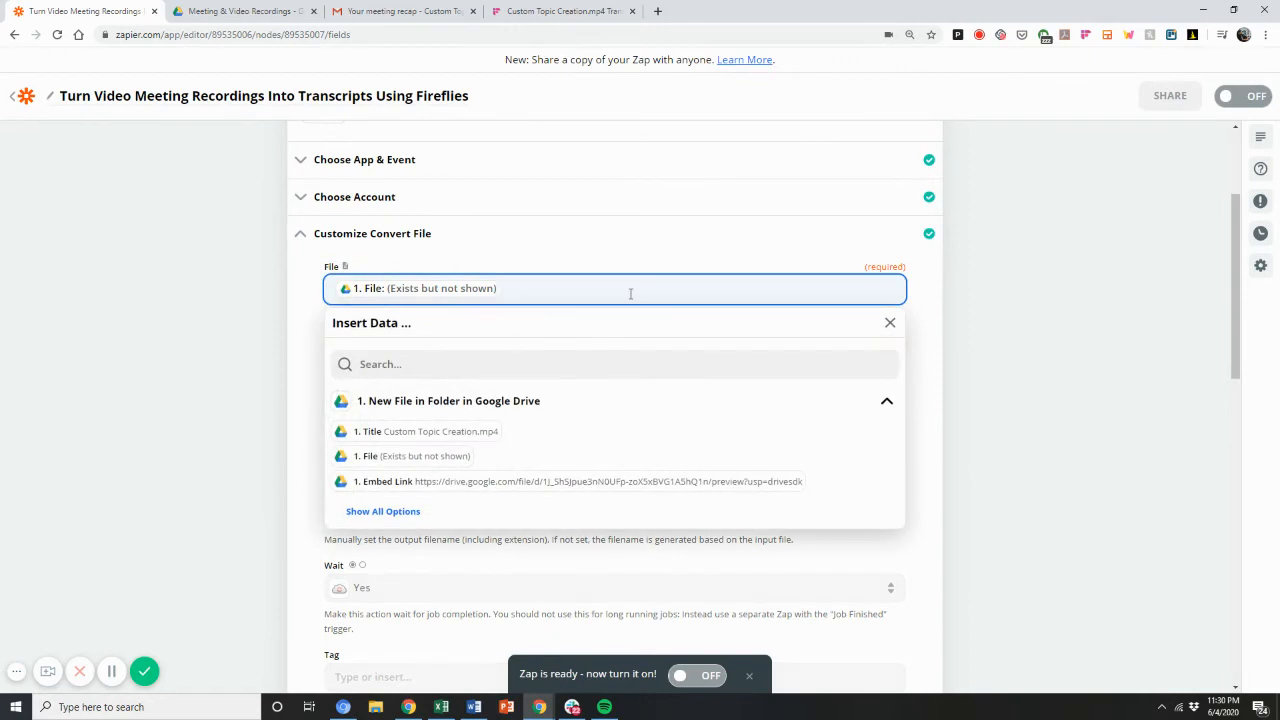
pyautogui.moveTo(364, 500)
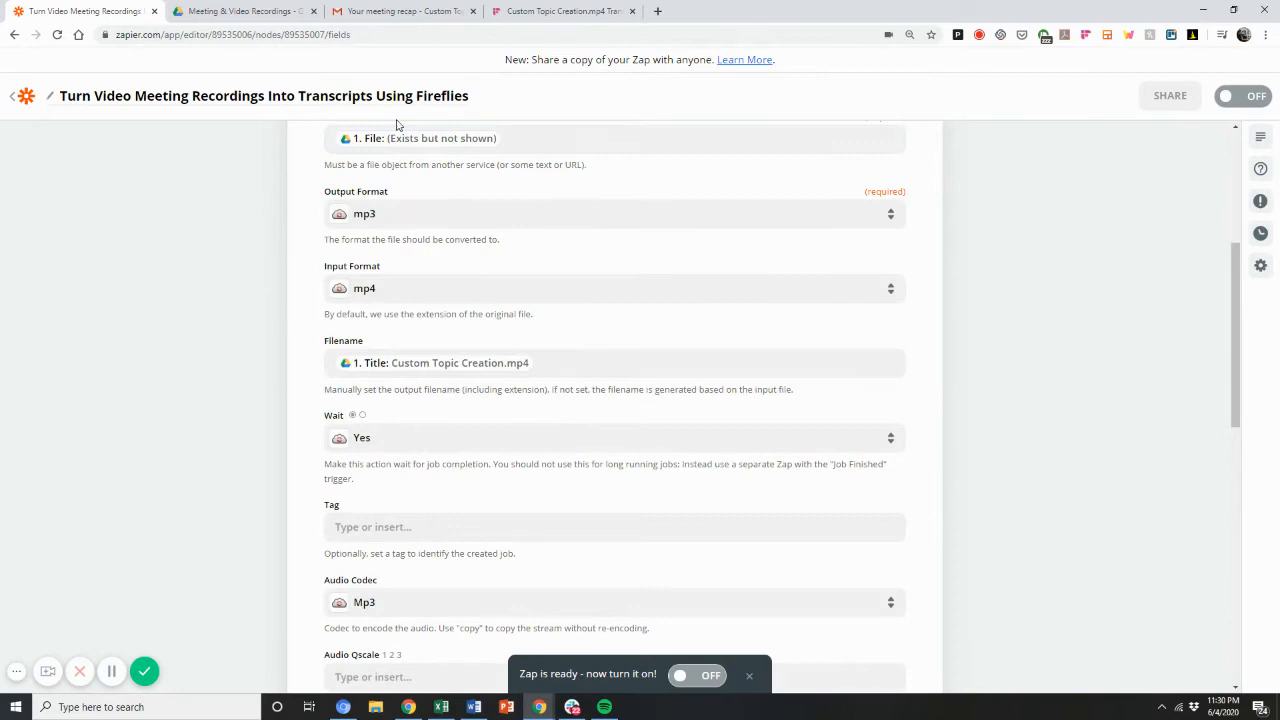
pyautogui.scroll(3)
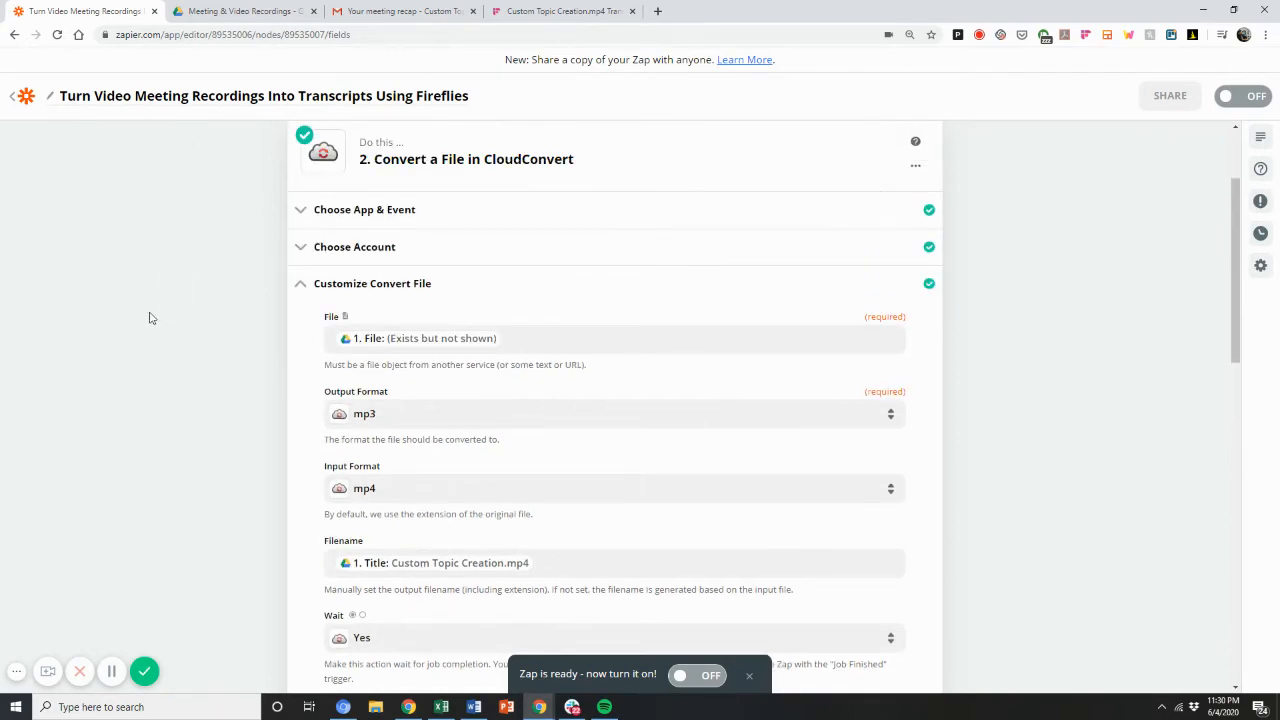
pyautogui.moveTo(296, 442)
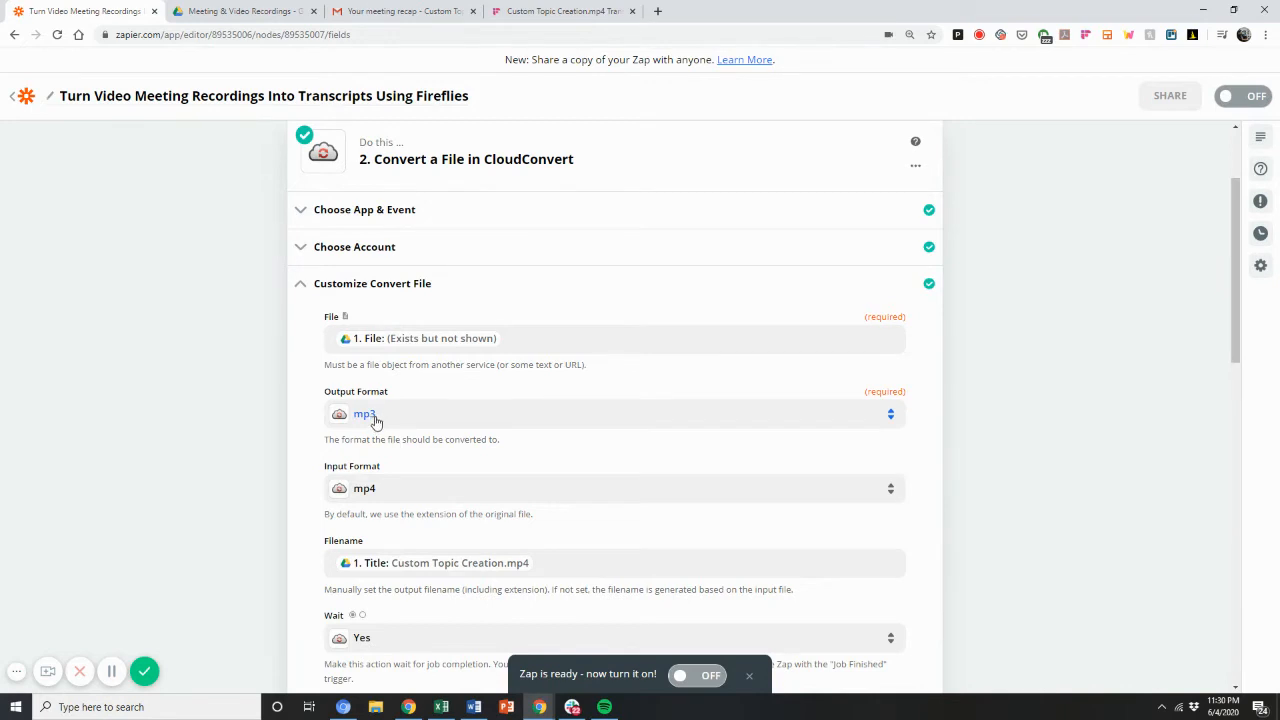
pyautogui.moveTo(170, 474)
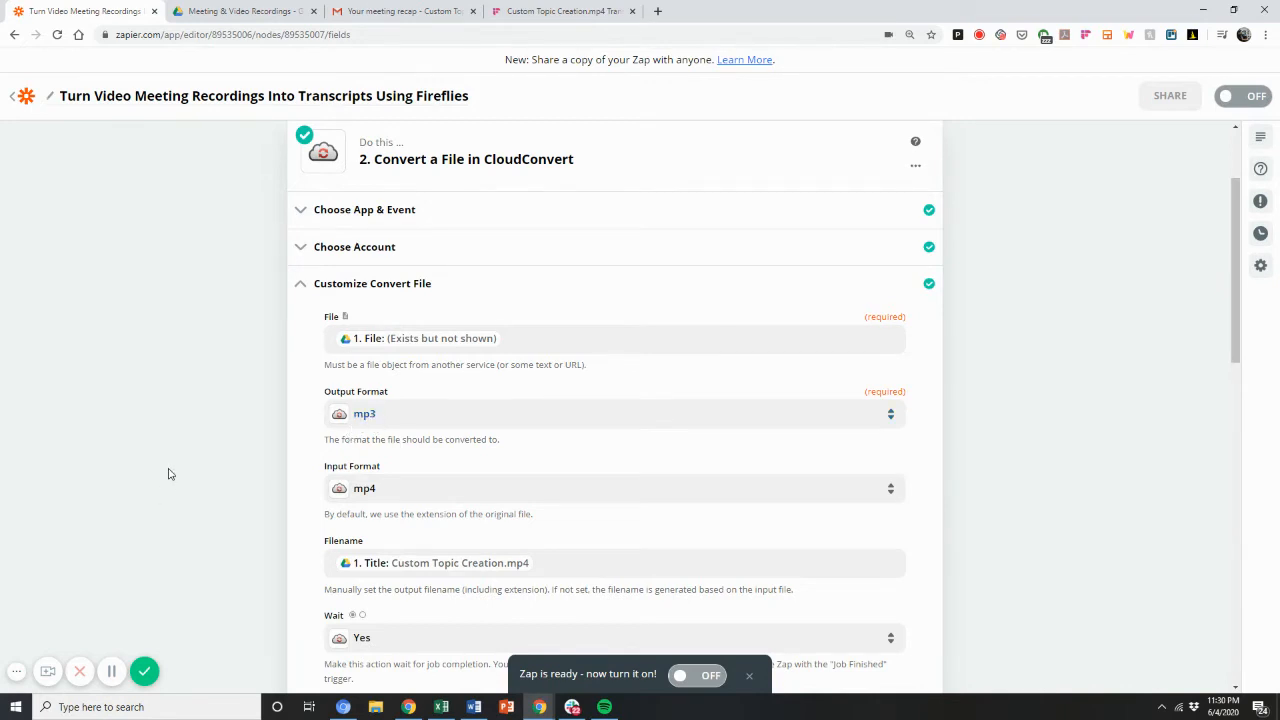
pyautogui.scroll(-3)
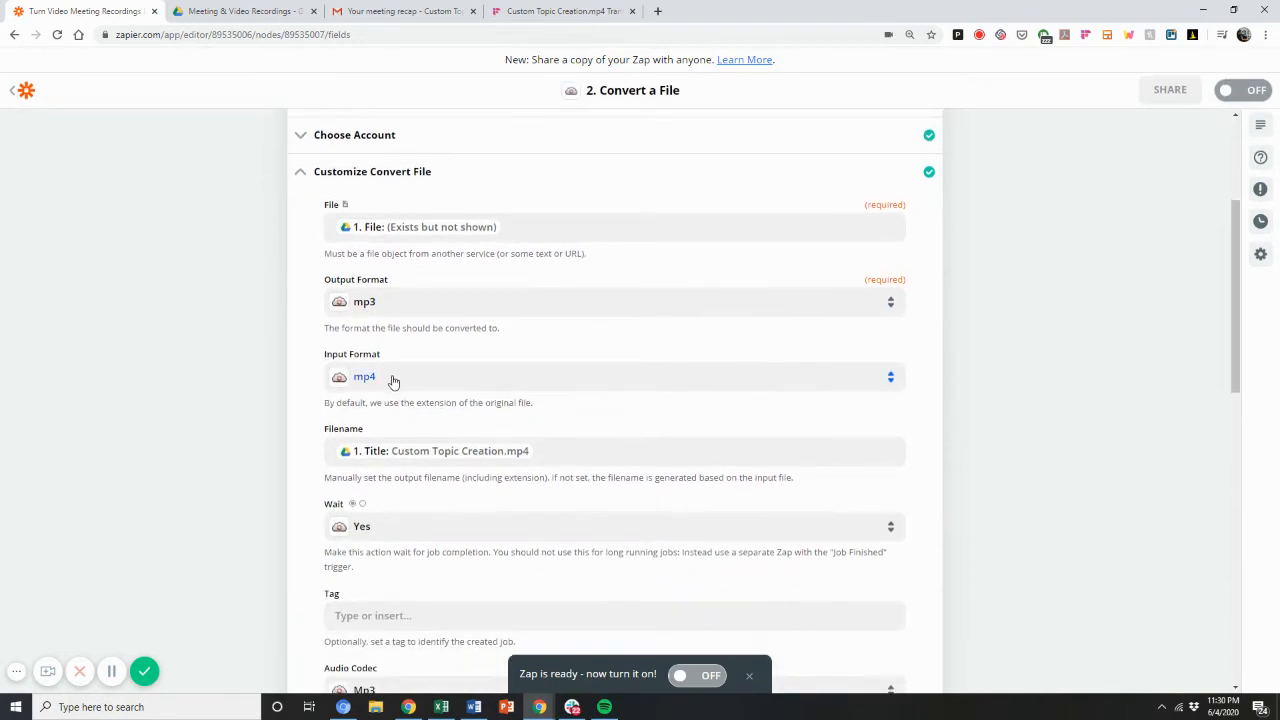
pyautogui.moveTo(176, 420)
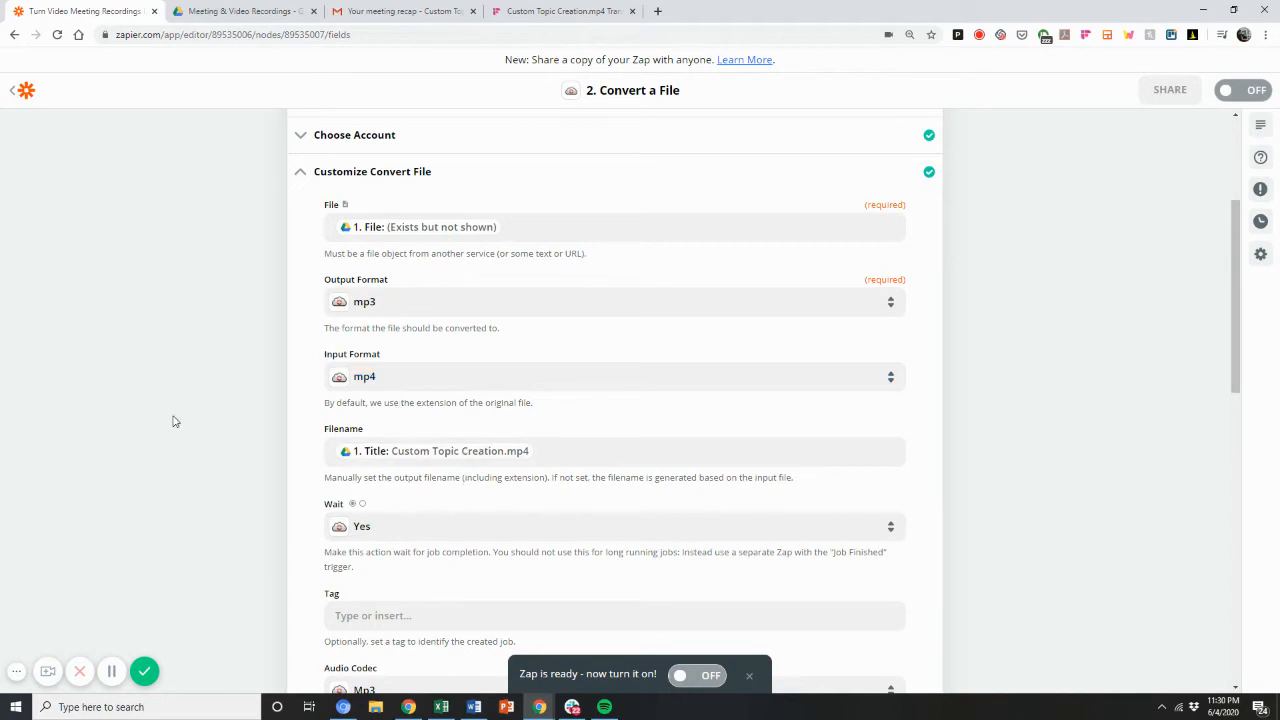
pyautogui.scroll(-3)
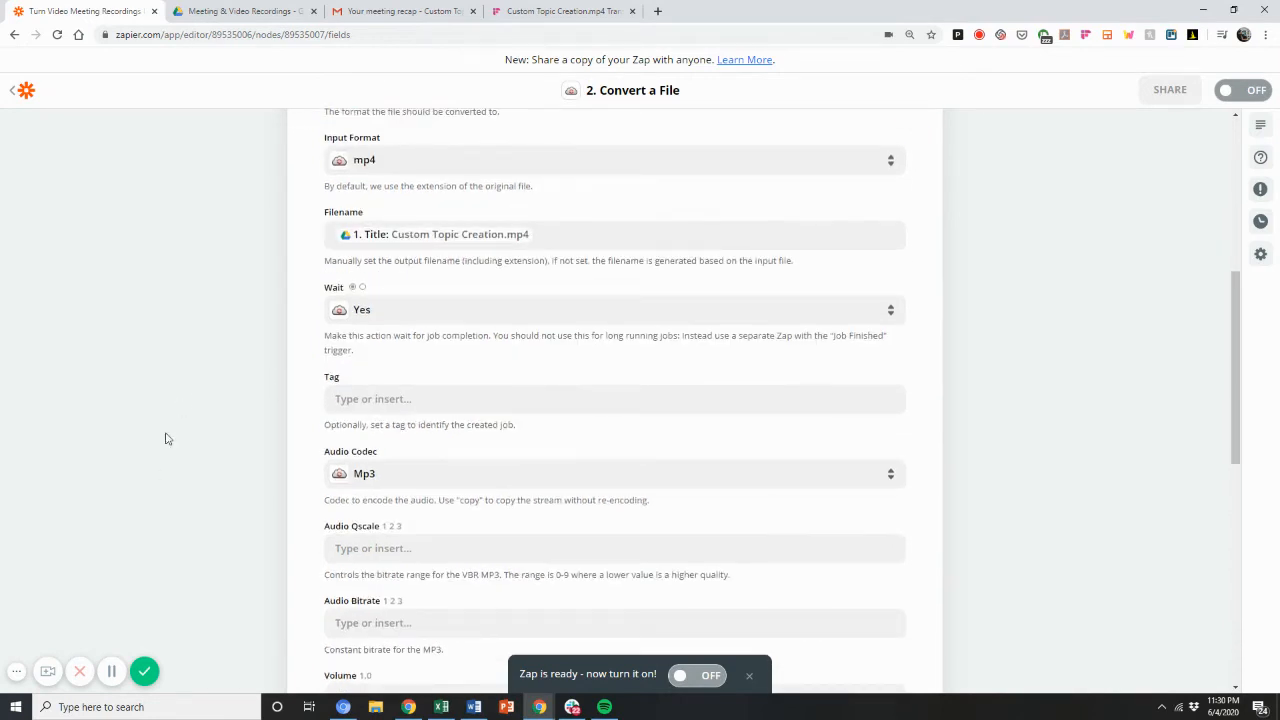
# Review the remaining audio conversion fields and show the step's successful test result.
pyautogui.scroll(-3)
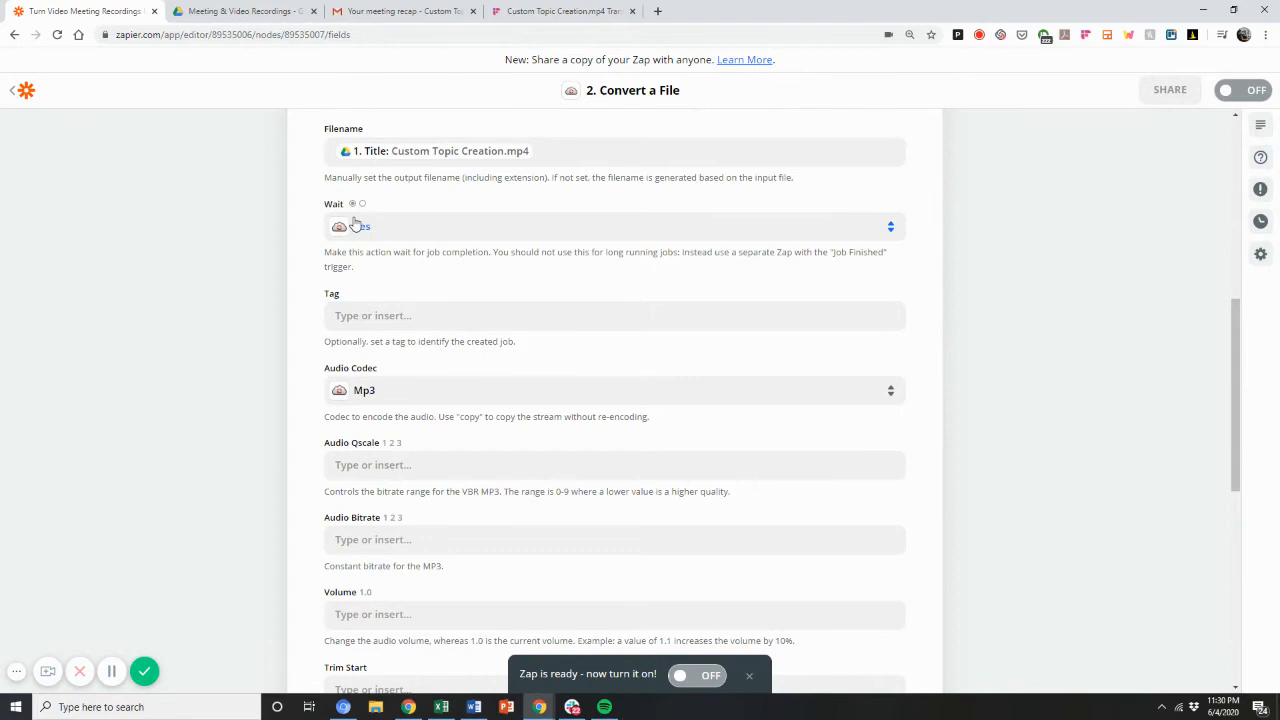
pyautogui.scroll(-3)
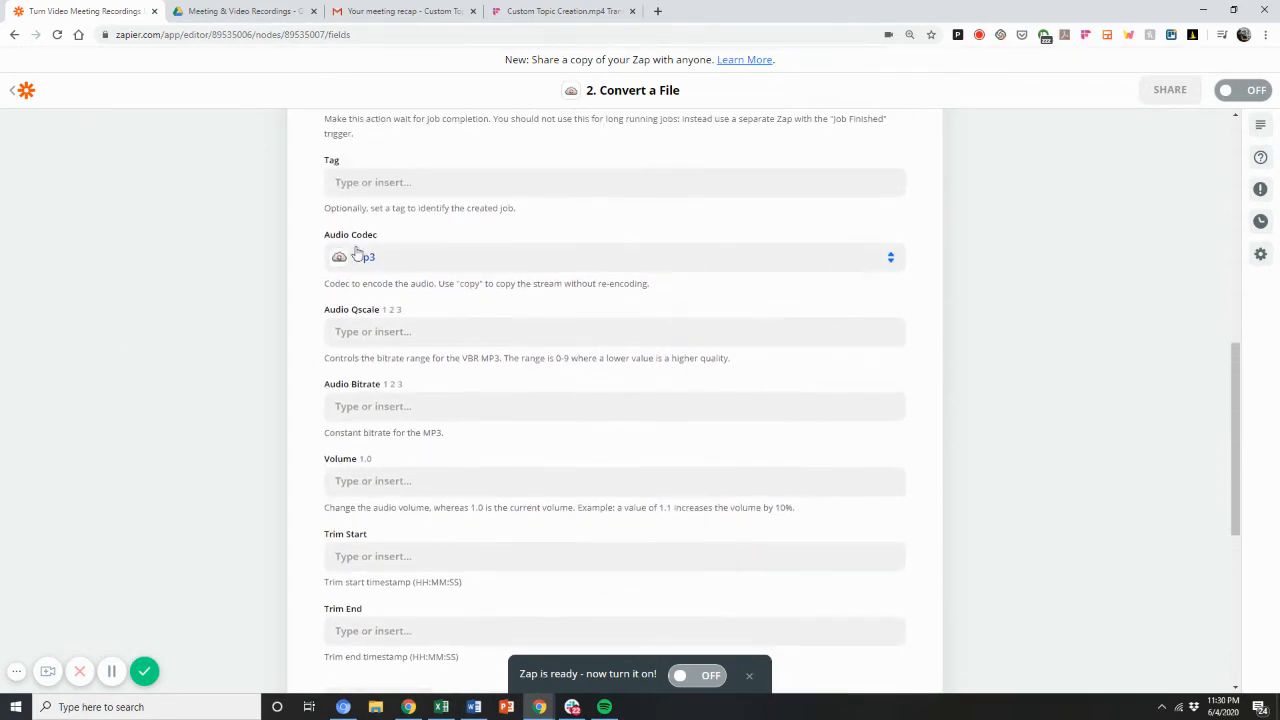
pyautogui.scroll(-3)
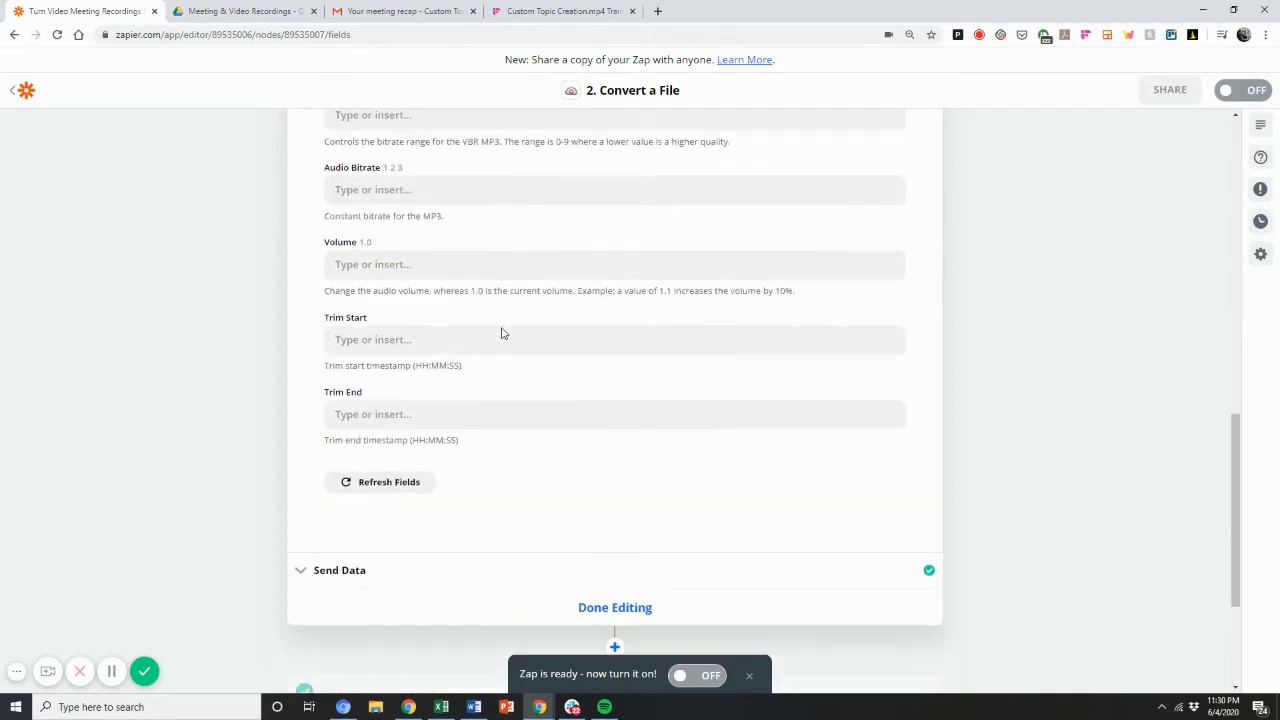
pyautogui.scroll(-3)
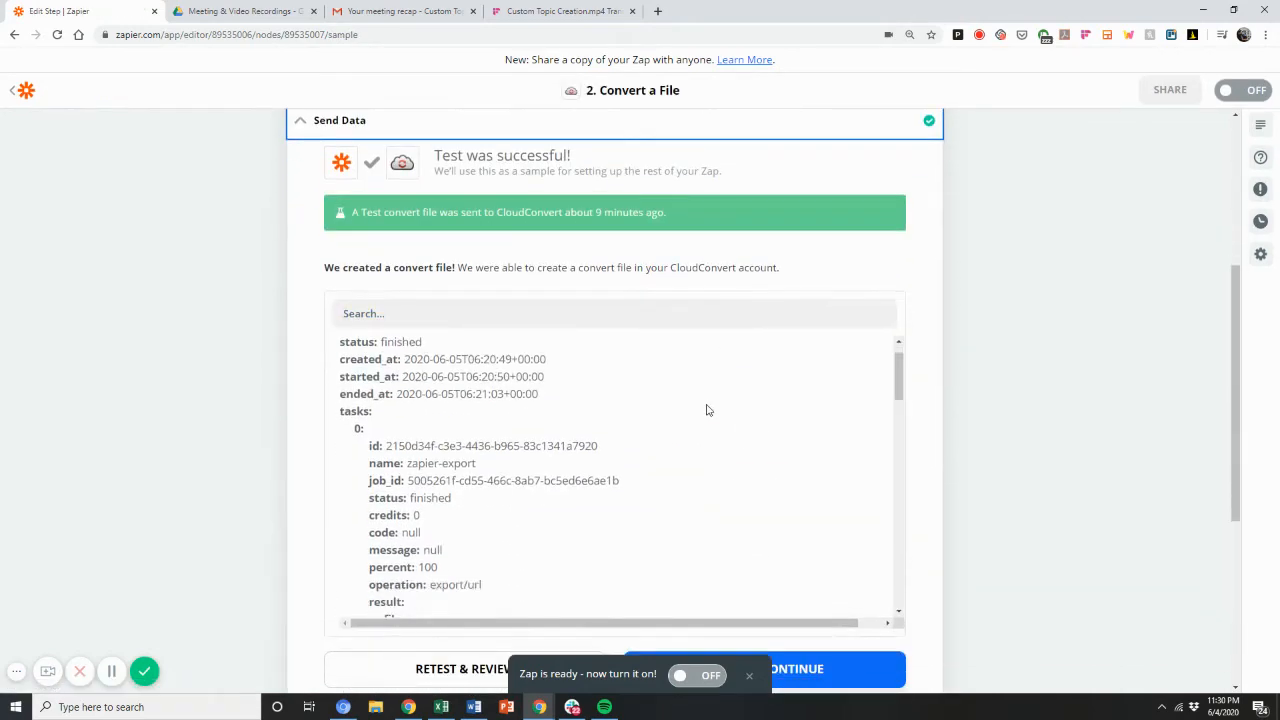
pyautogui.scroll(-3)
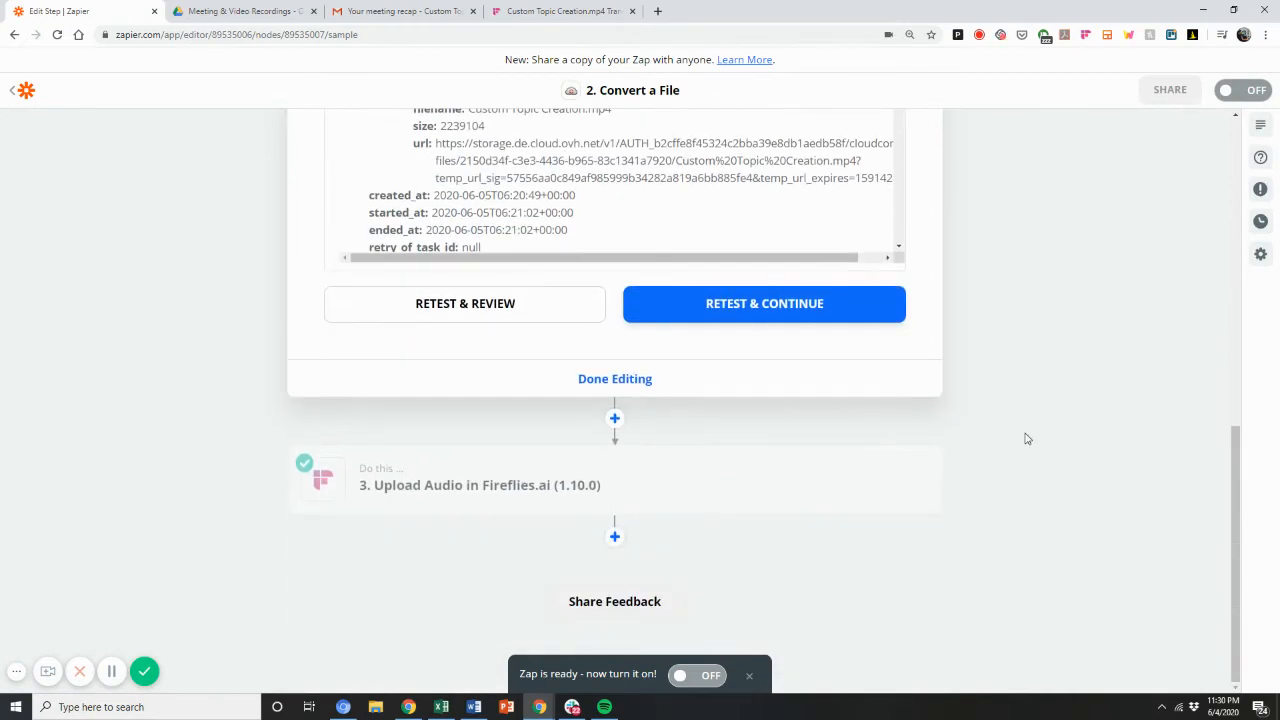
pyautogui.moveTo(944, 424)
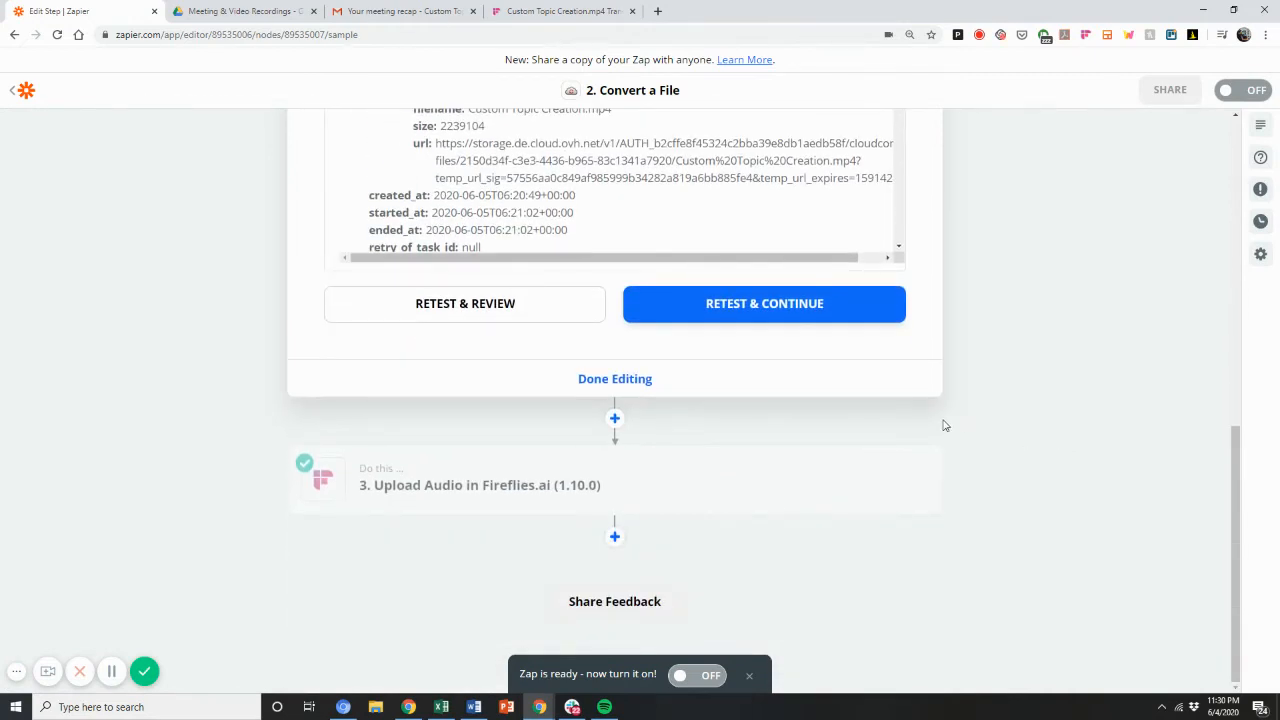
pyautogui.moveTo(496, 486)
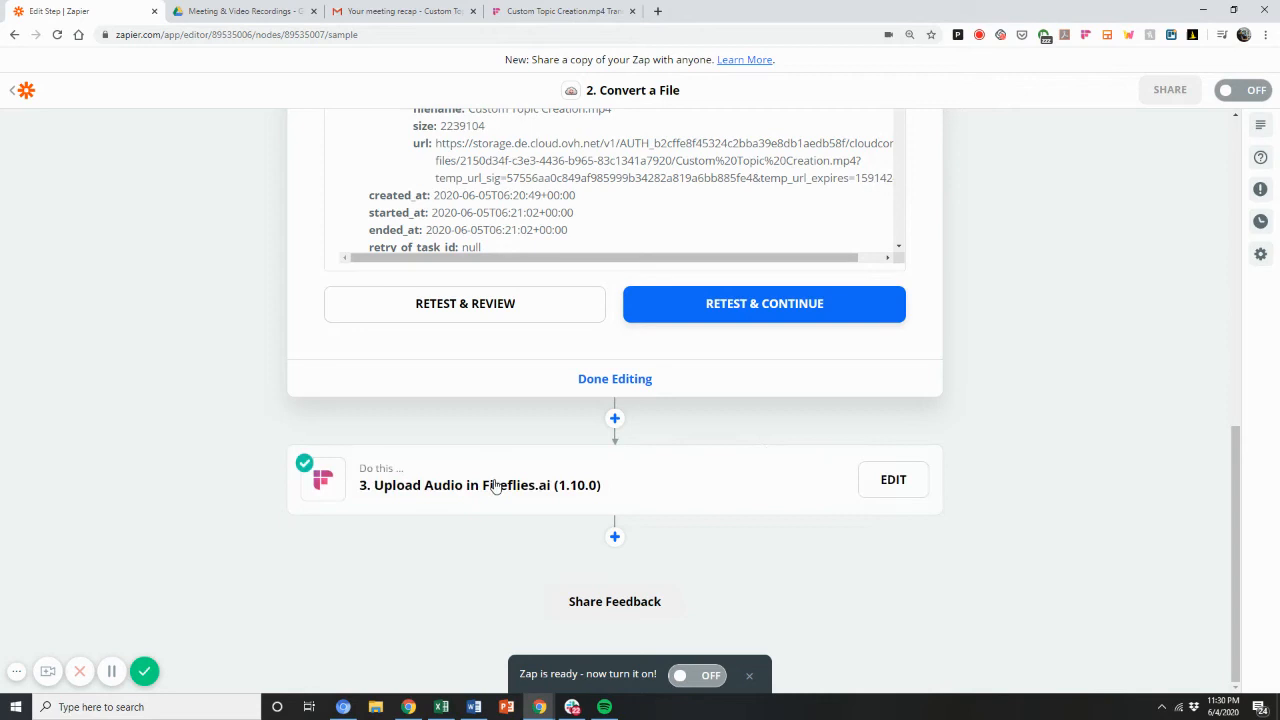
# Review the Upload Audio step's Fireflies.ai app and account, then reveal its audio fields.
pyautogui.click(892, 480)
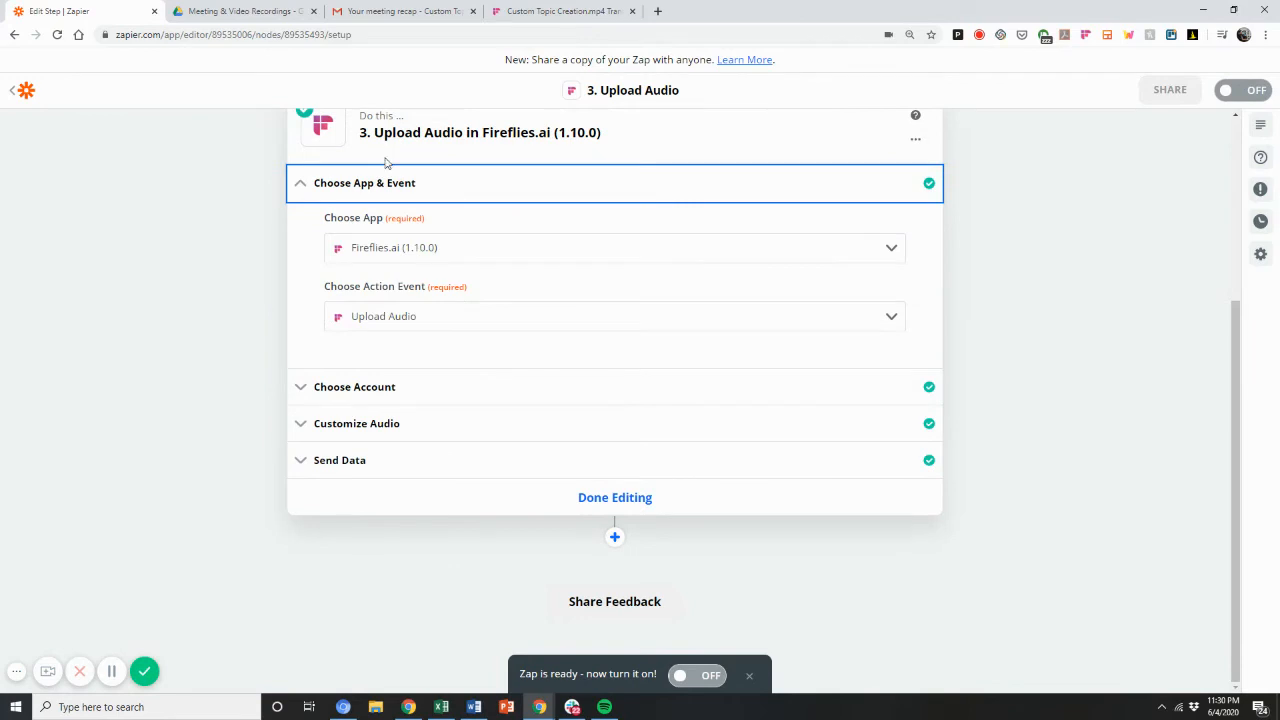
pyautogui.scroll(3)
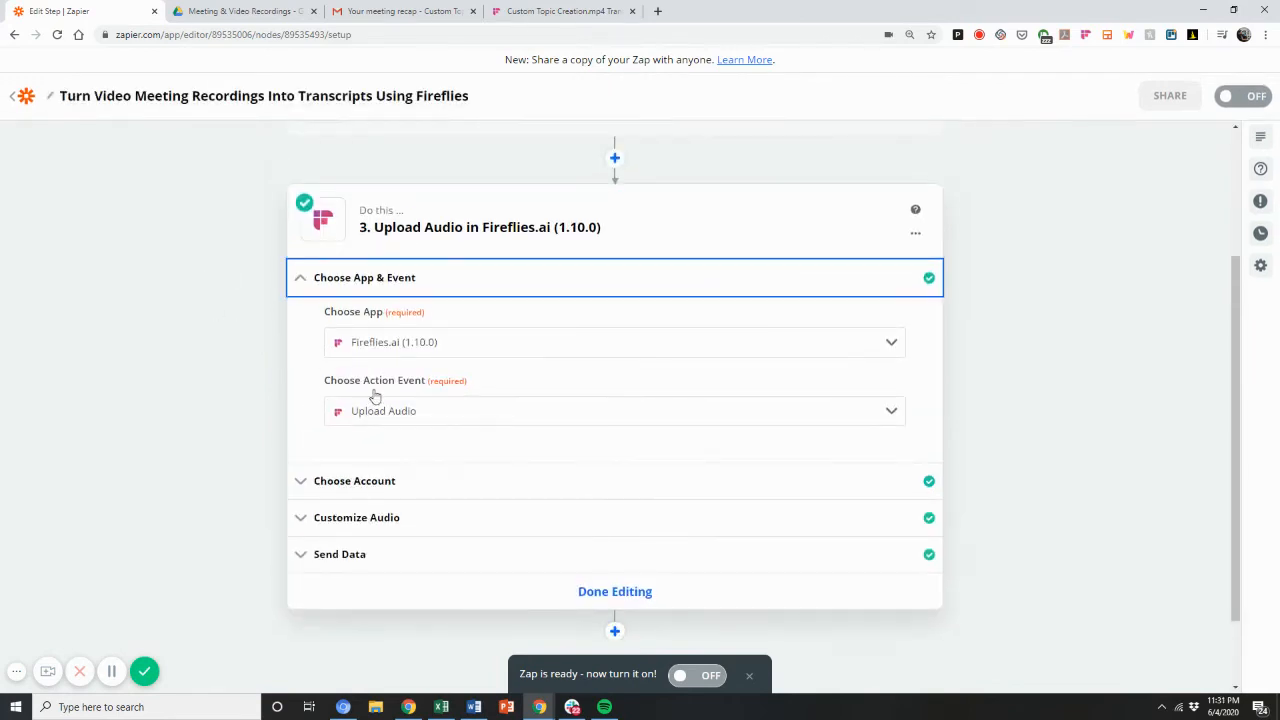
pyautogui.moveTo(410, 418)
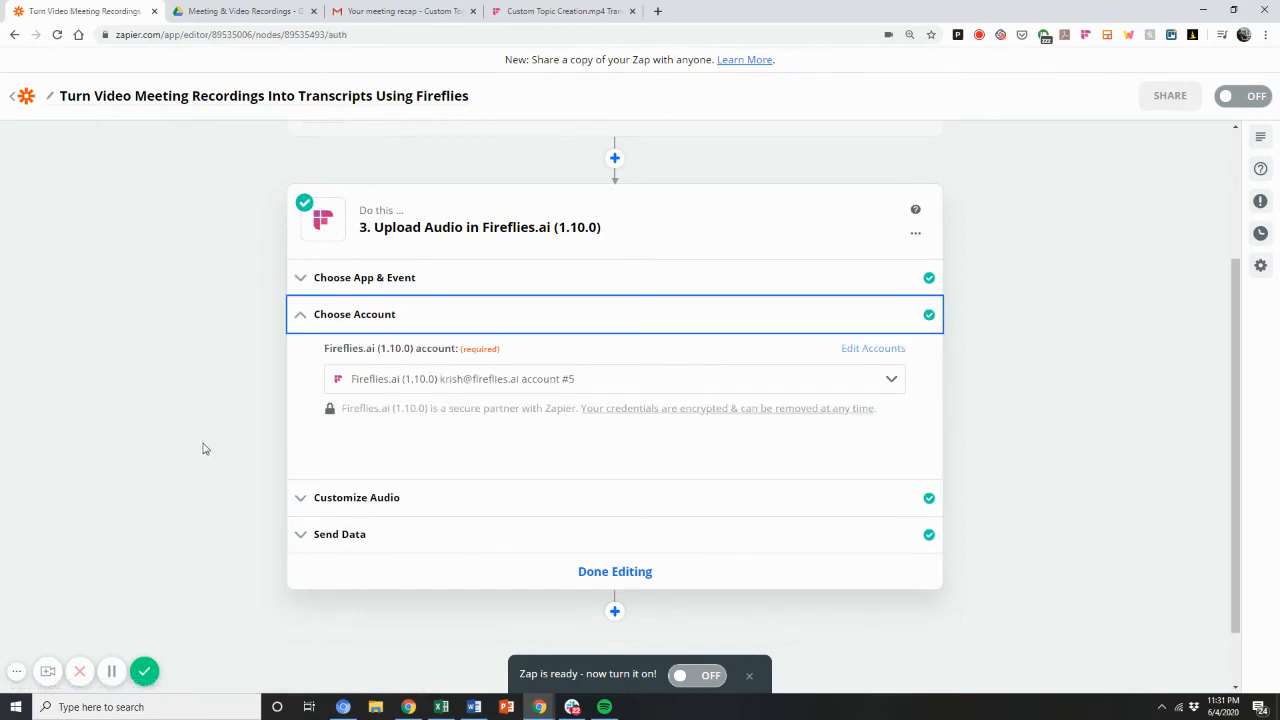
pyautogui.scroll(-3)
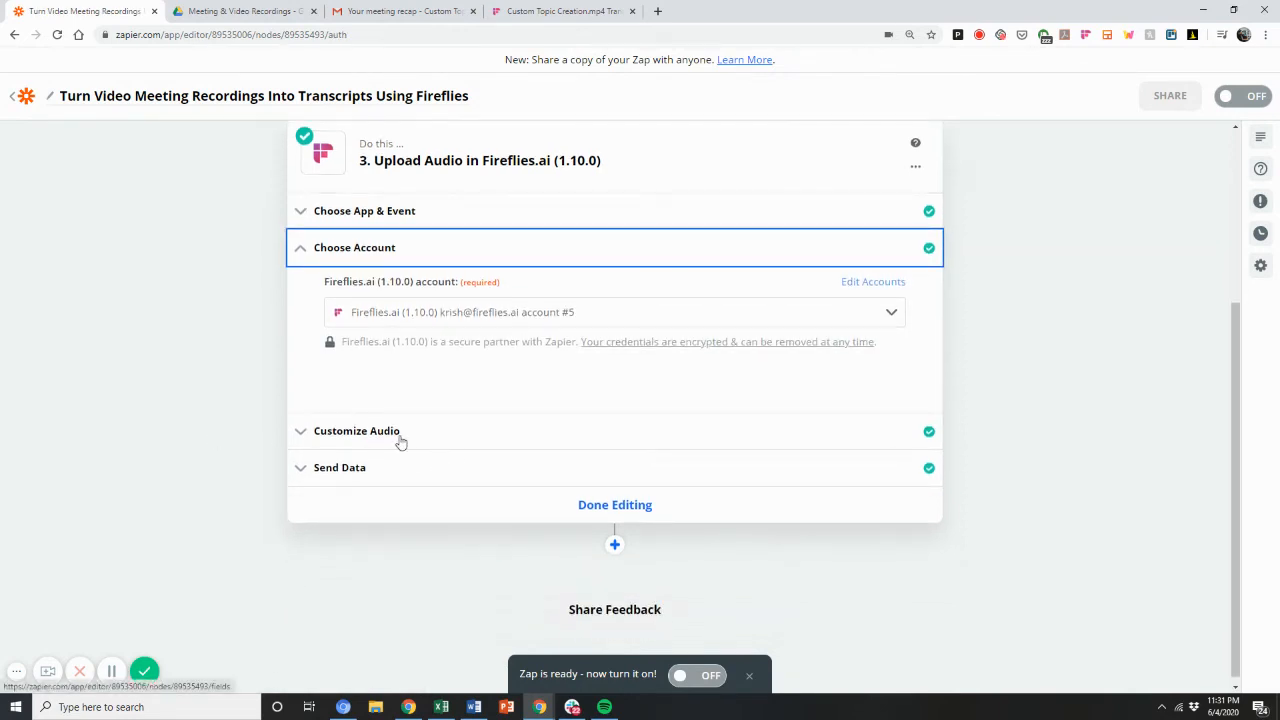
pyautogui.click(356, 430)
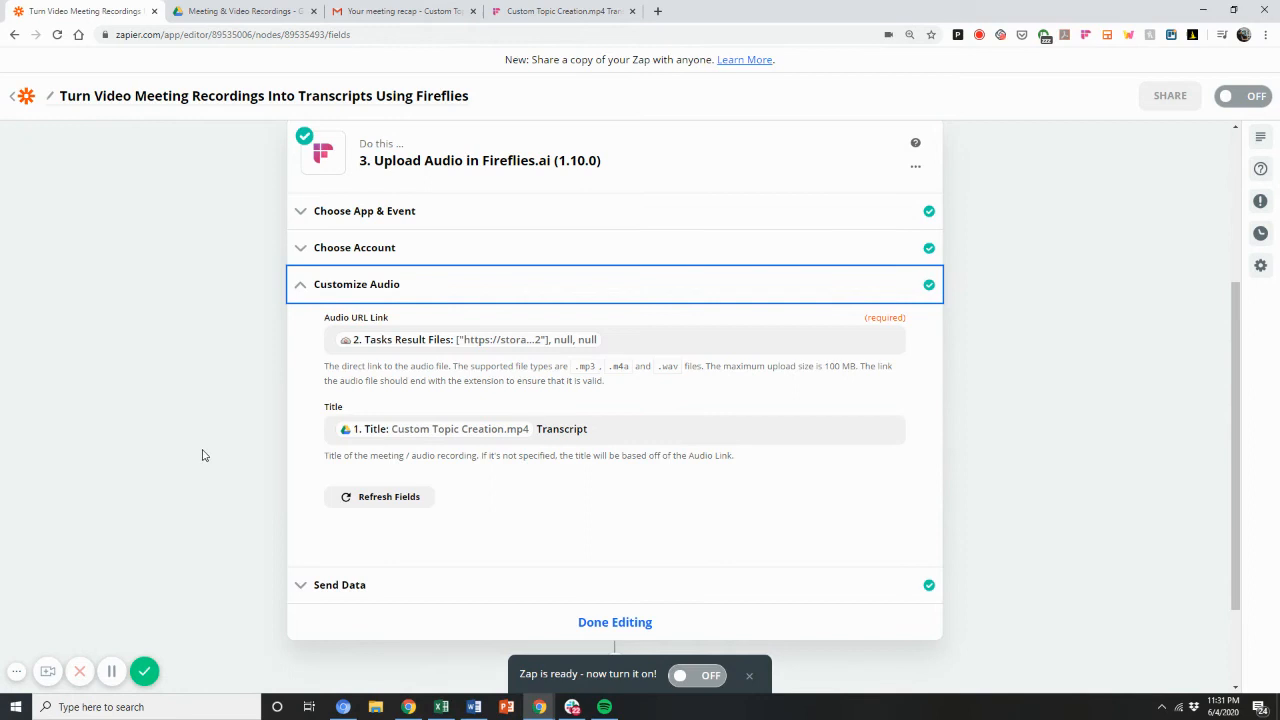
# Check Audio URL Link uses Tasks Result Files and Title uses the recording title plus Transcript.
pyautogui.click(660, 340)
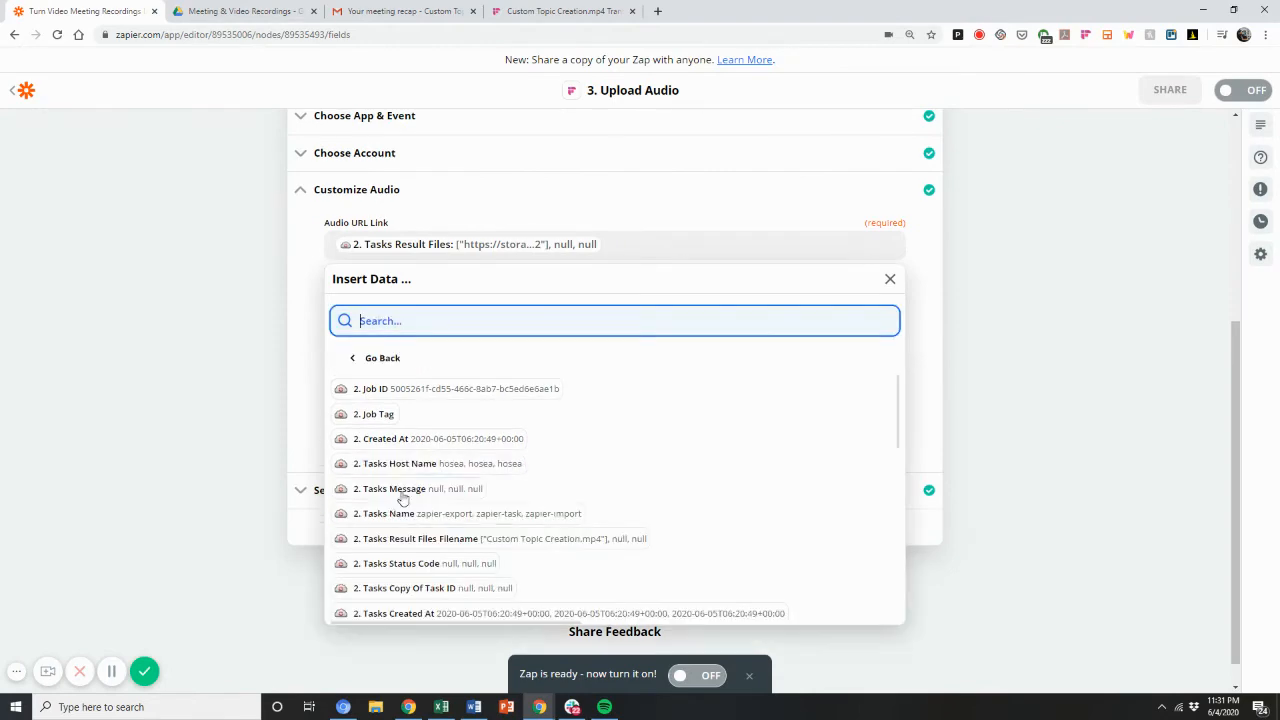
pyautogui.scroll(-3)
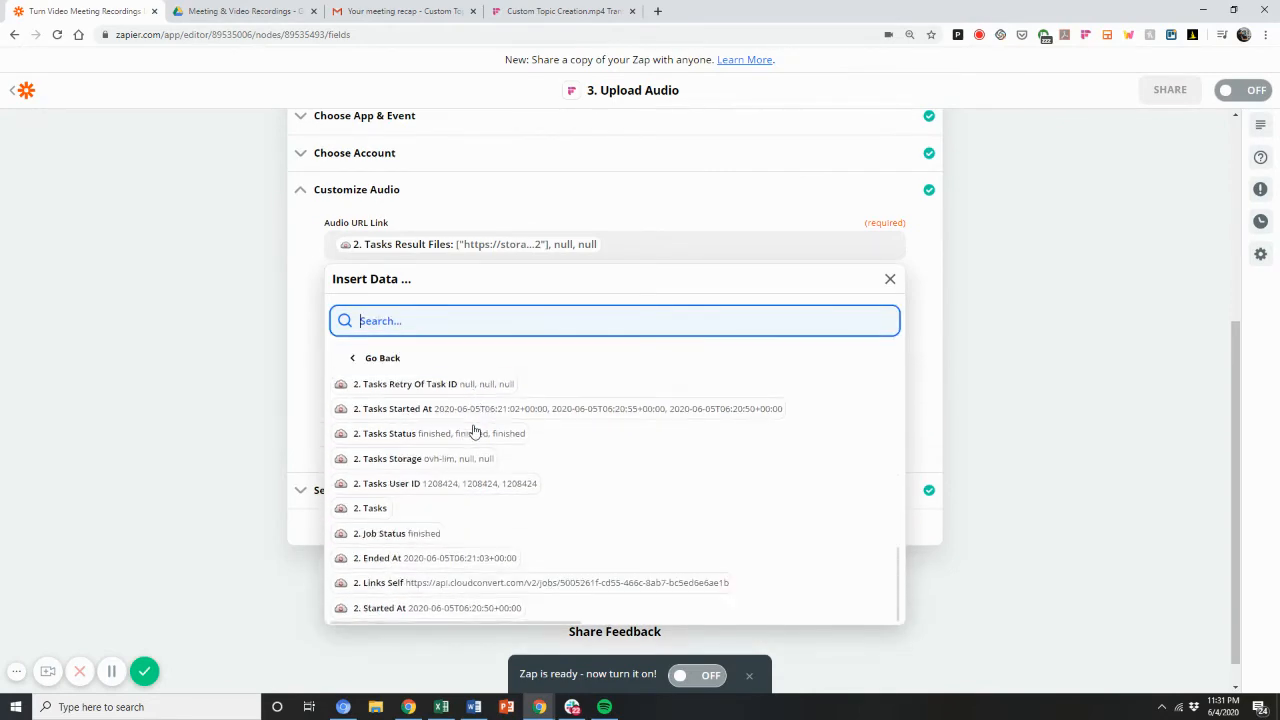
pyautogui.moveTo(436, 482)
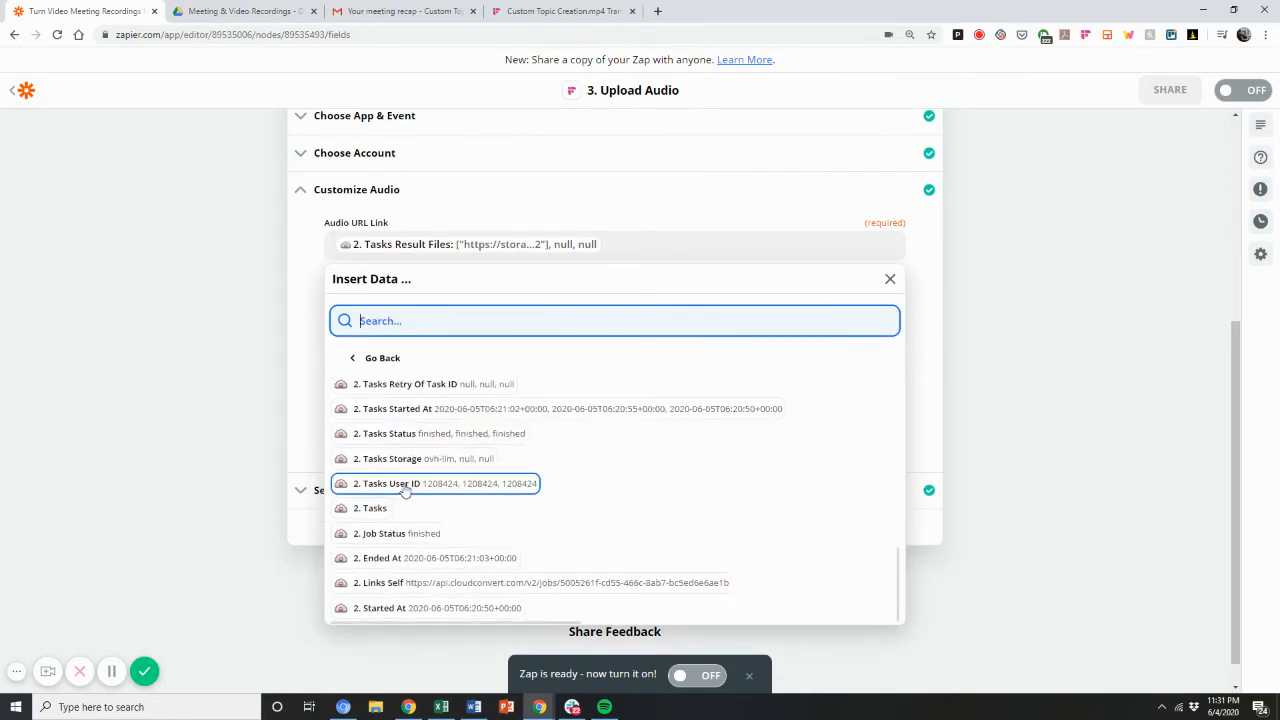
pyautogui.scroll(3)
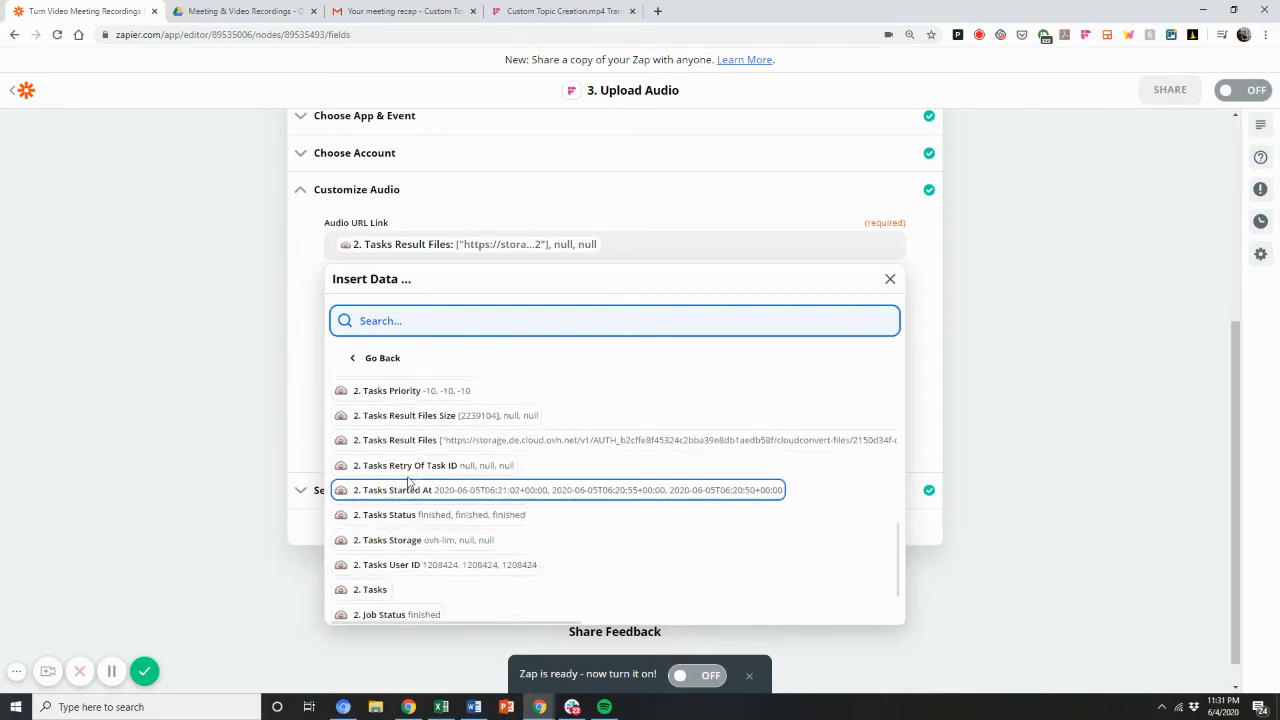
pyautogui.moveTo(570, 442)
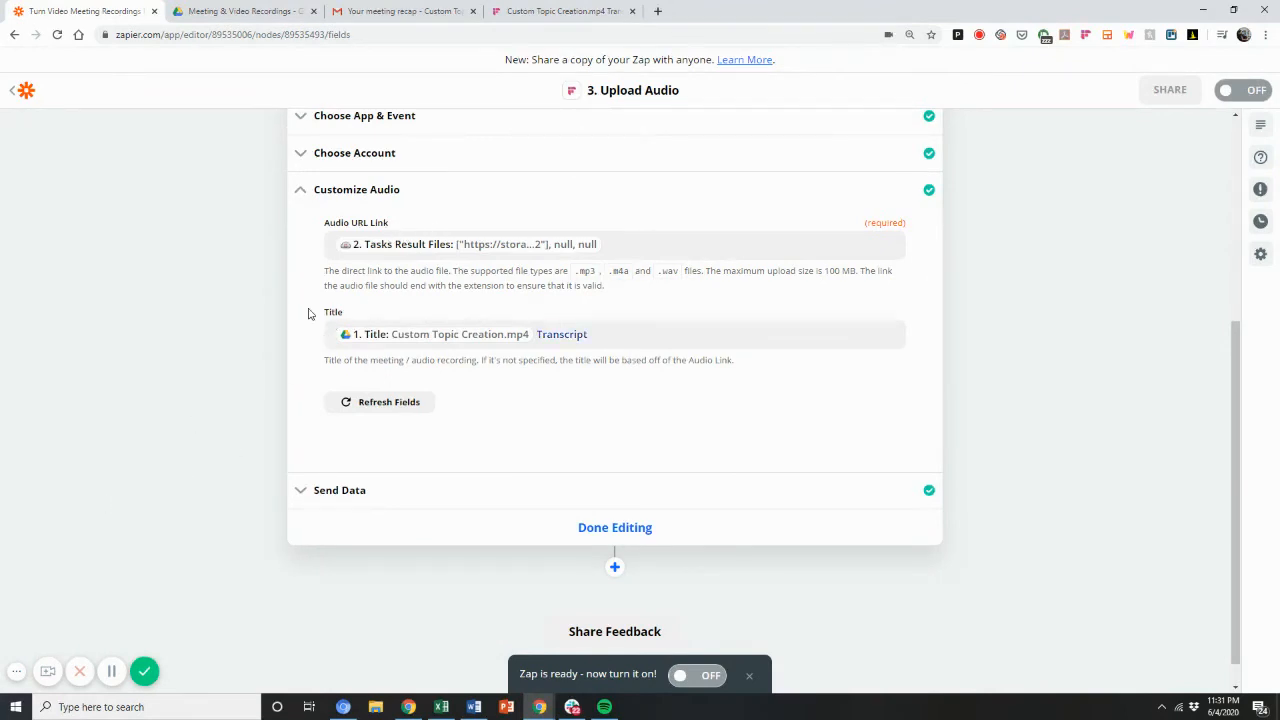
pyautogui.moveTo(532, 332)
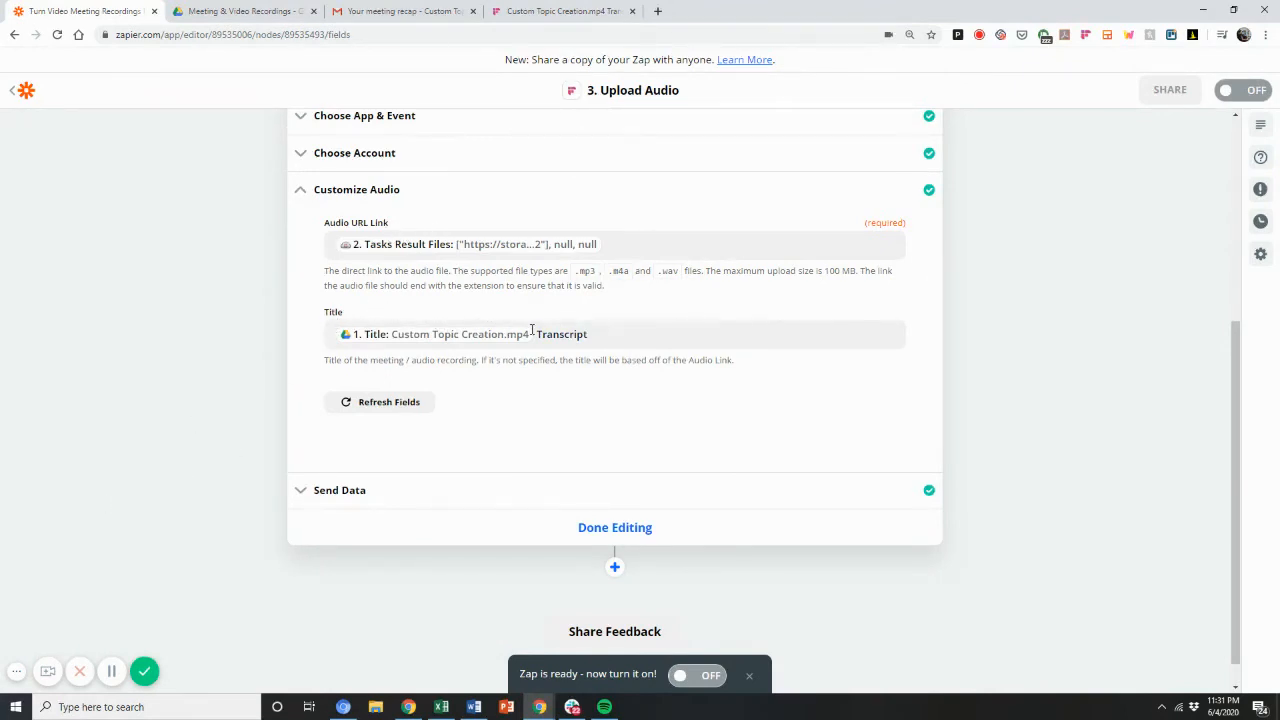
# Show the upload test succeeded with Custom Topic Creation.mp4 Transcript processing.
pyautogui.click(340, 490)
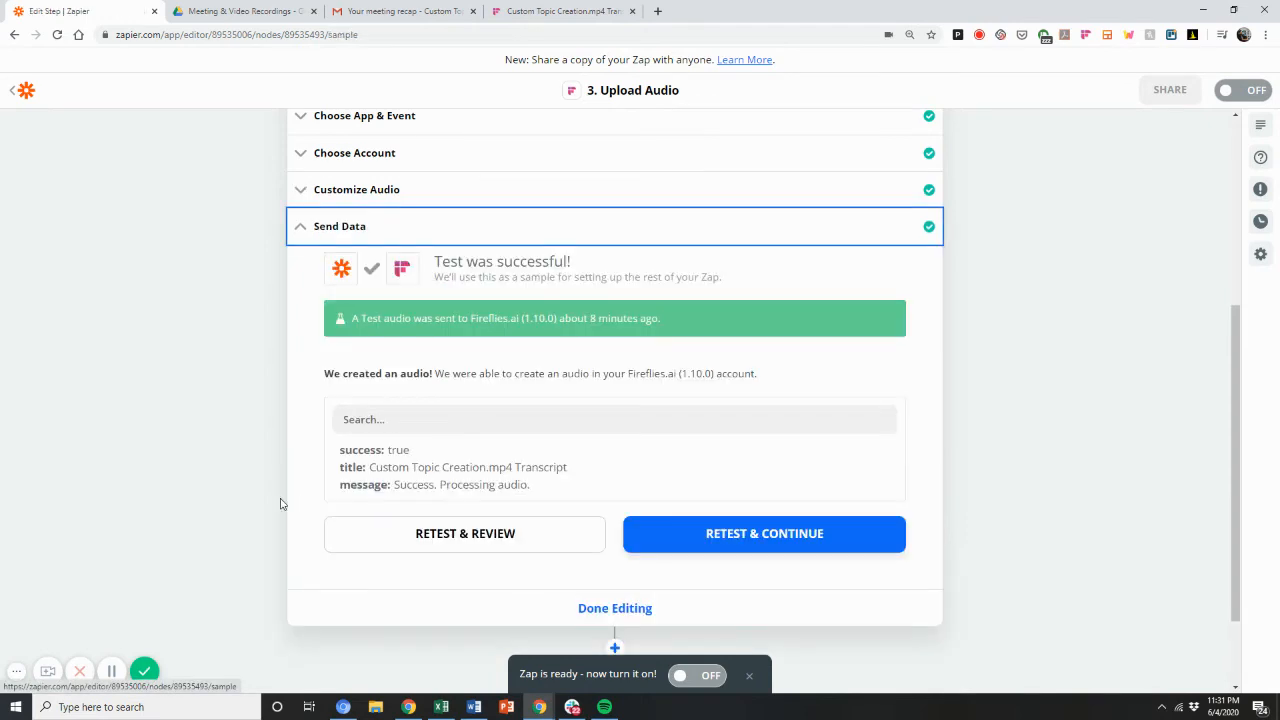
pyautogui.scroll(3)
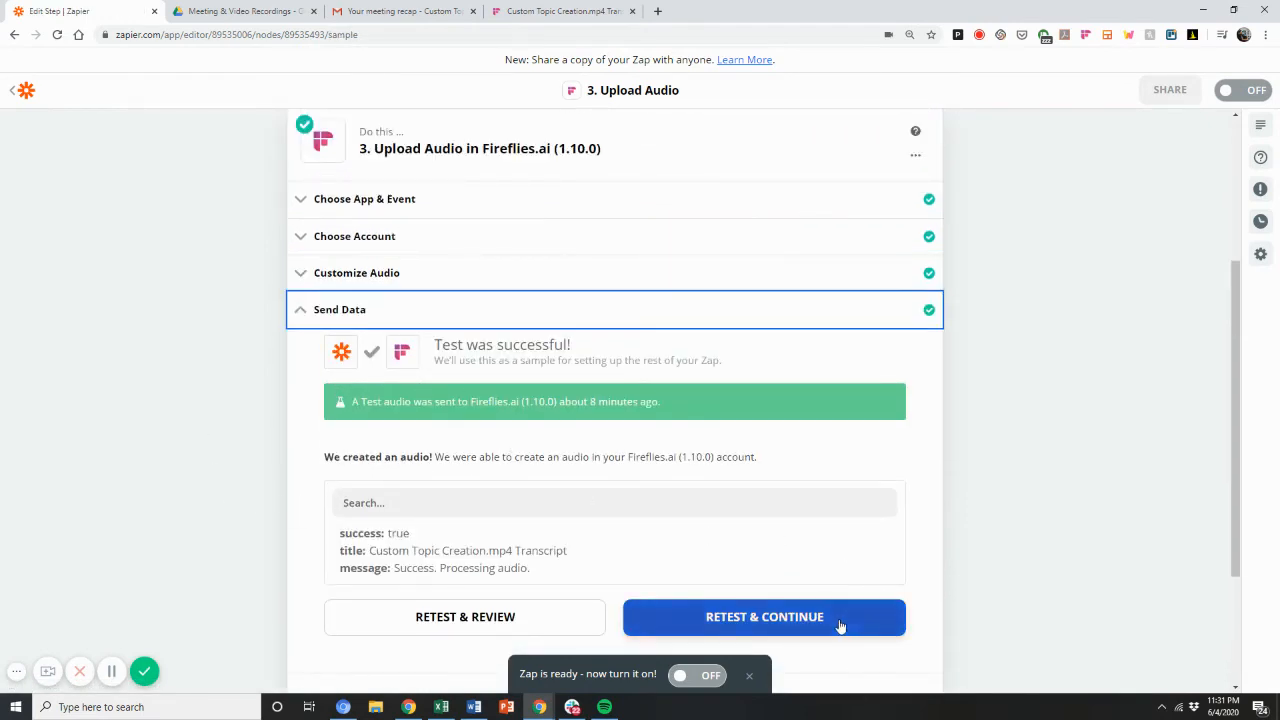
pyautogui.moveTo(1096, 424)
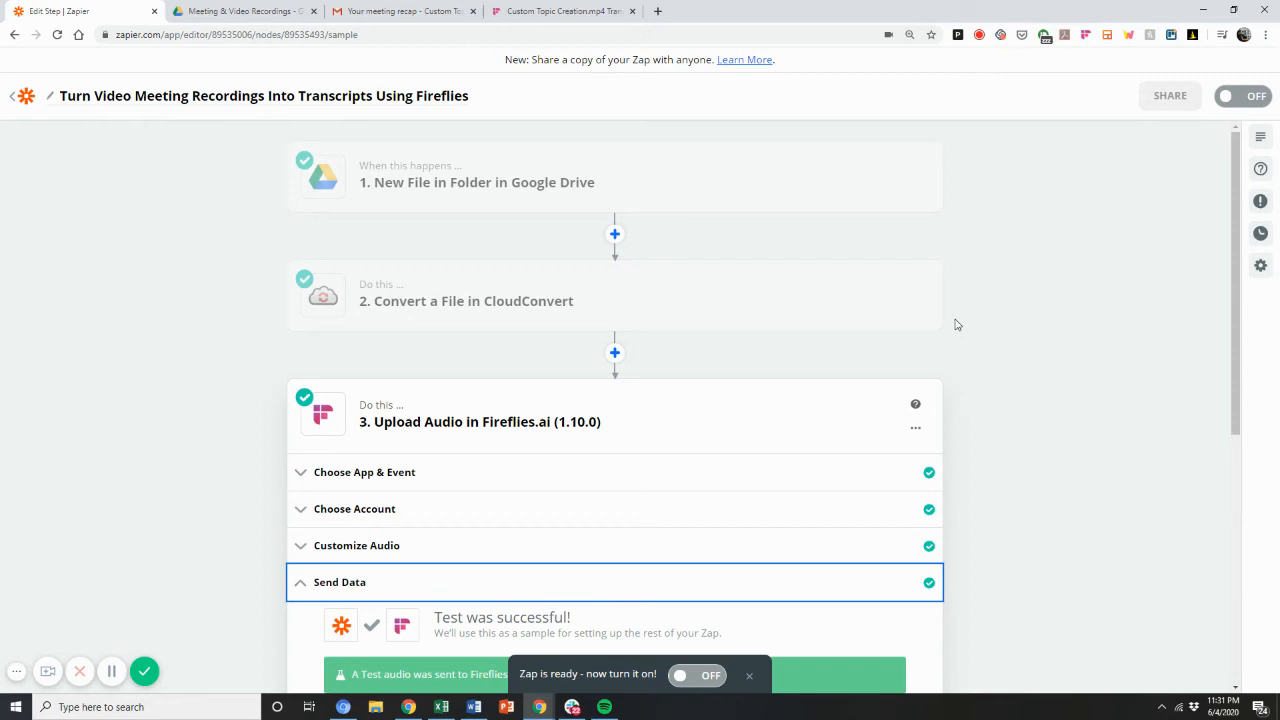
pyautogui.moveTo(48, 98)
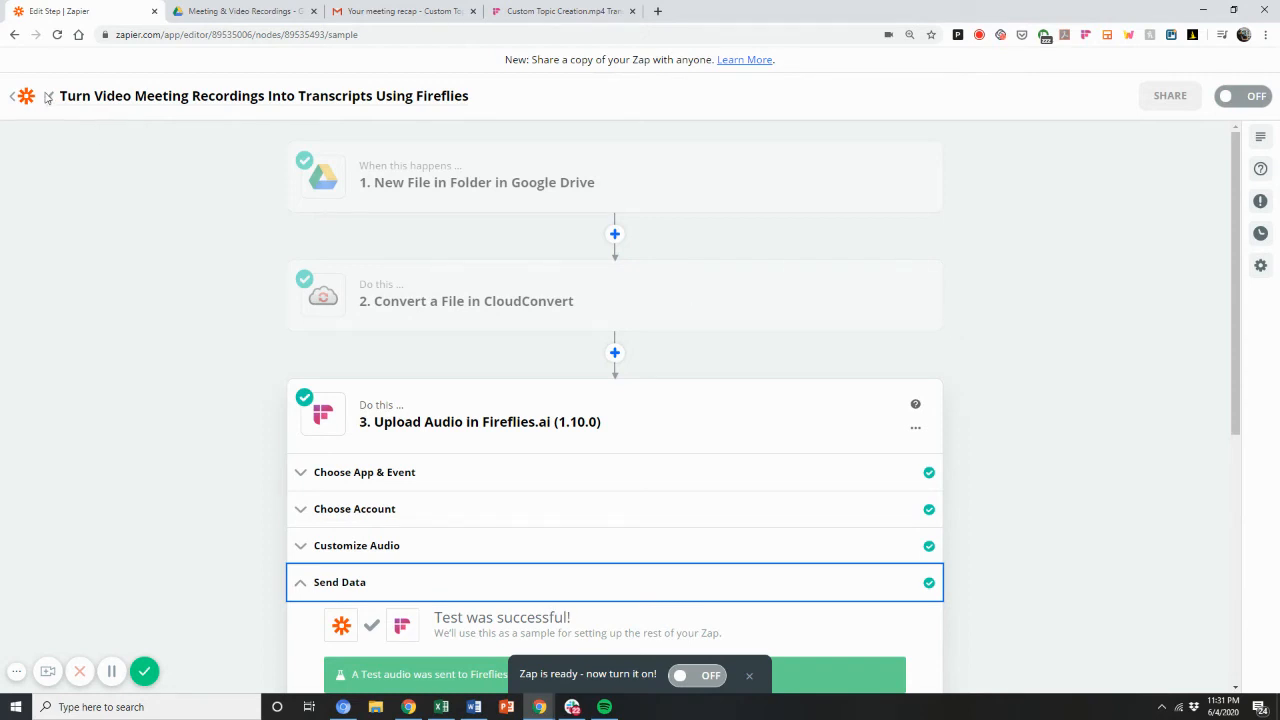
pyautogui.moveTo(404, 164)
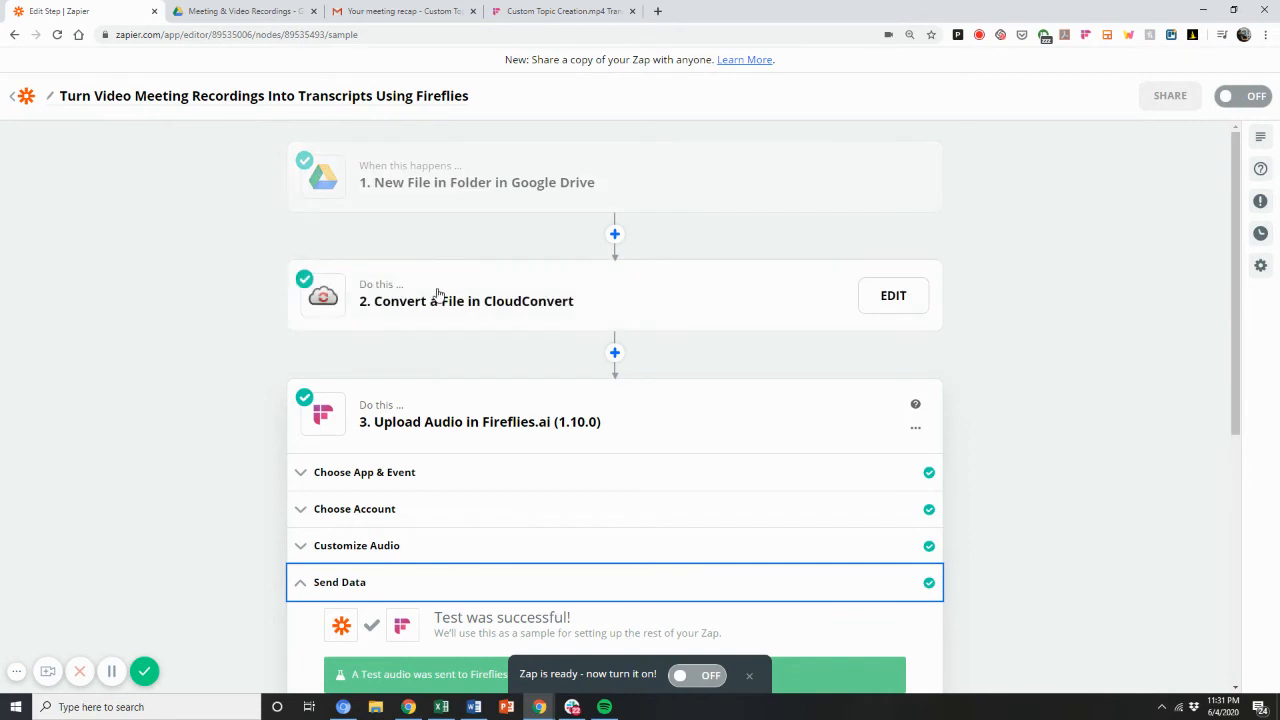
pyautogui.moveTo(464, 300)
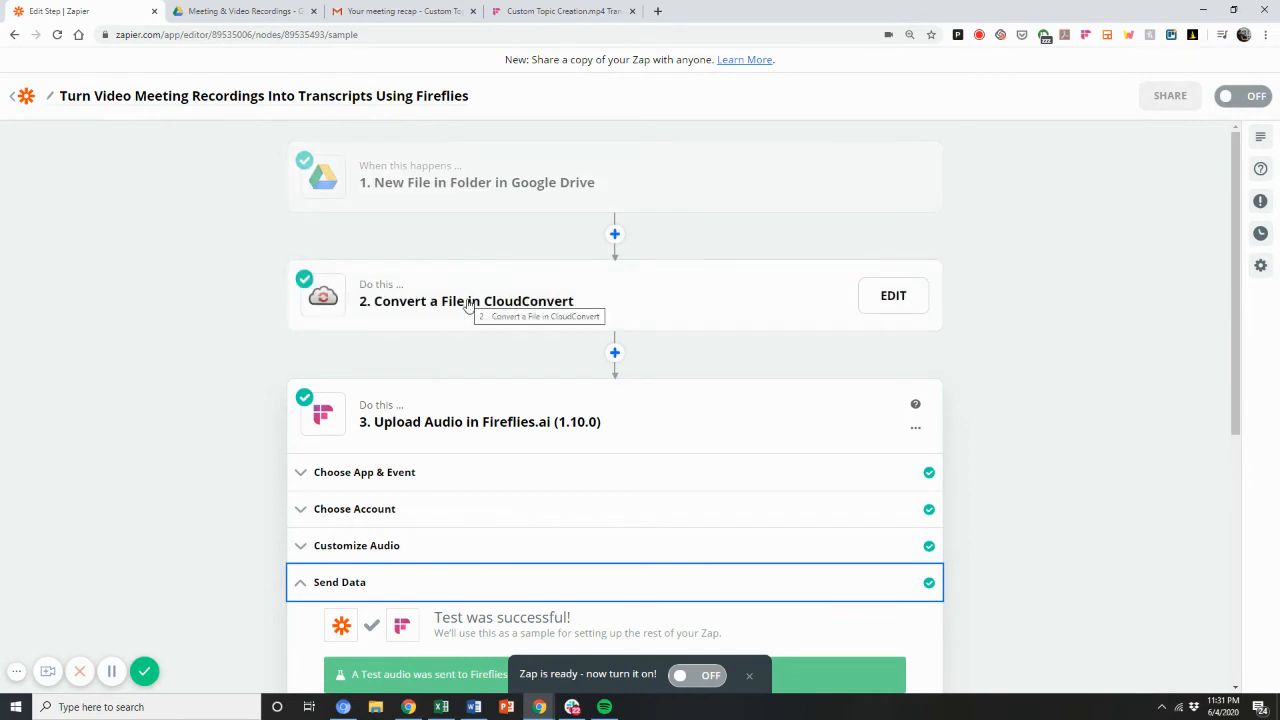
pyautogui.scroll(-3)
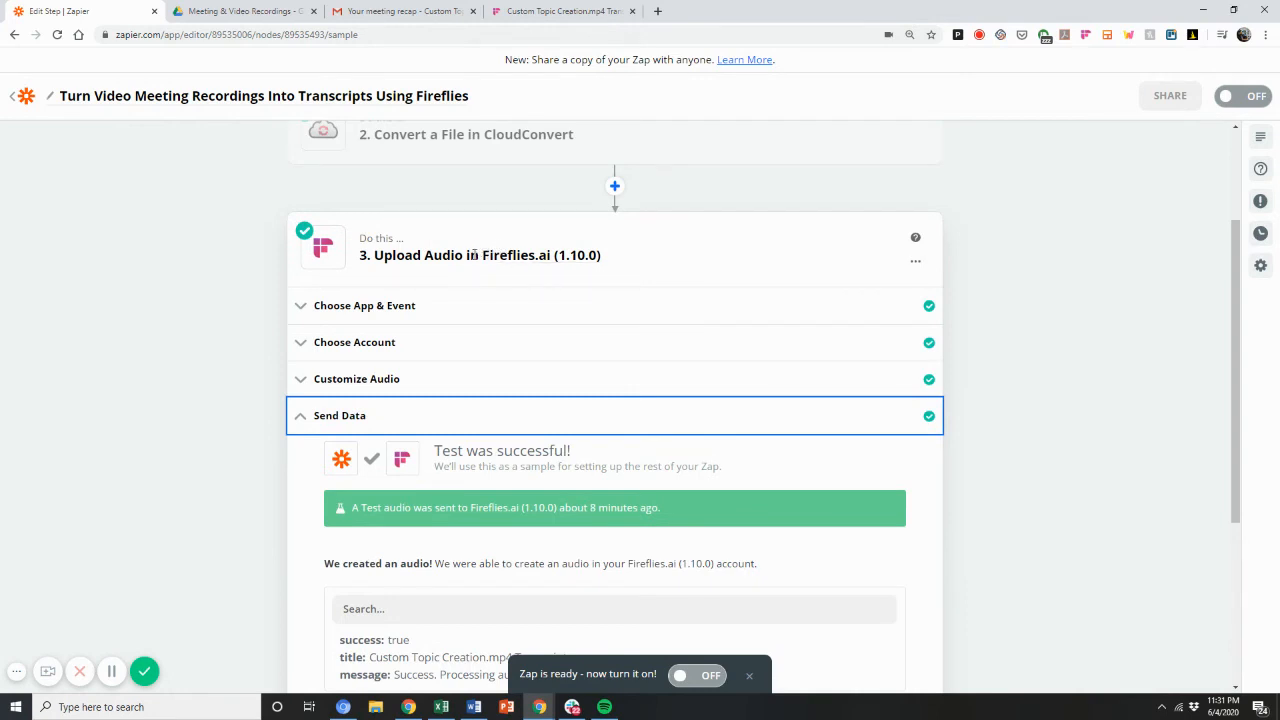
pyautogui.scroll(-3)
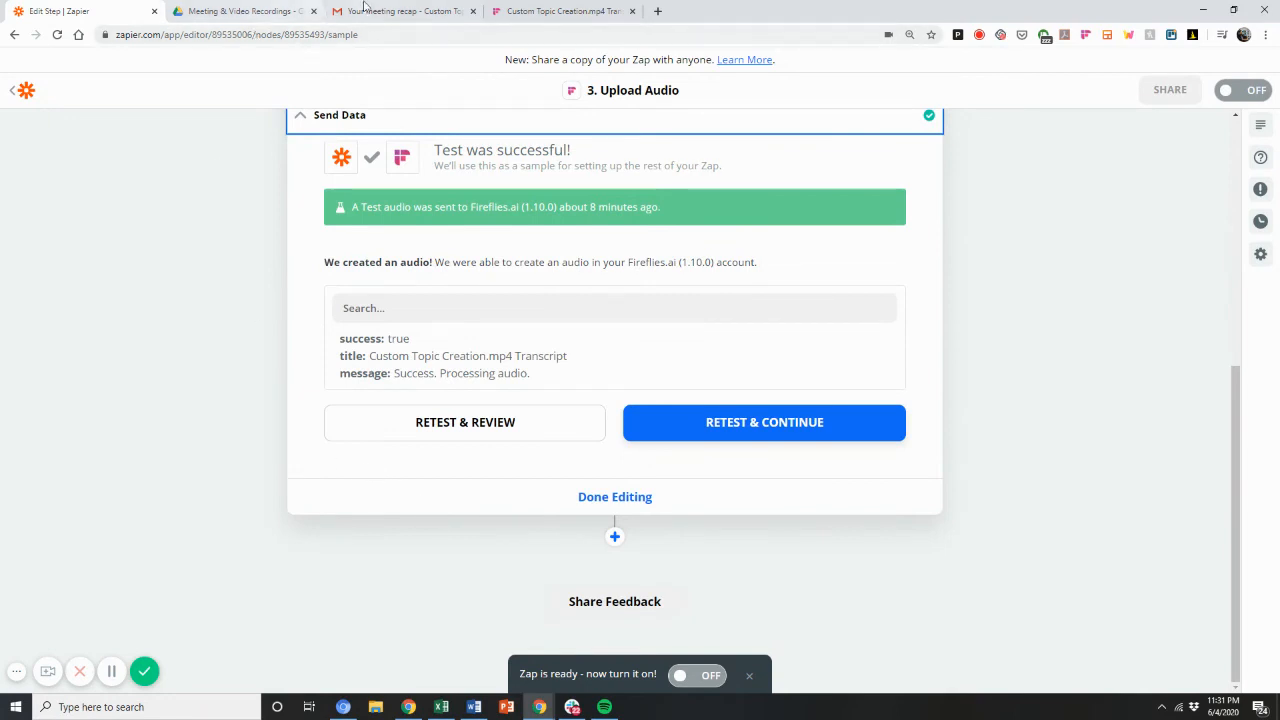
pyautogui.moveTo(400, 12)
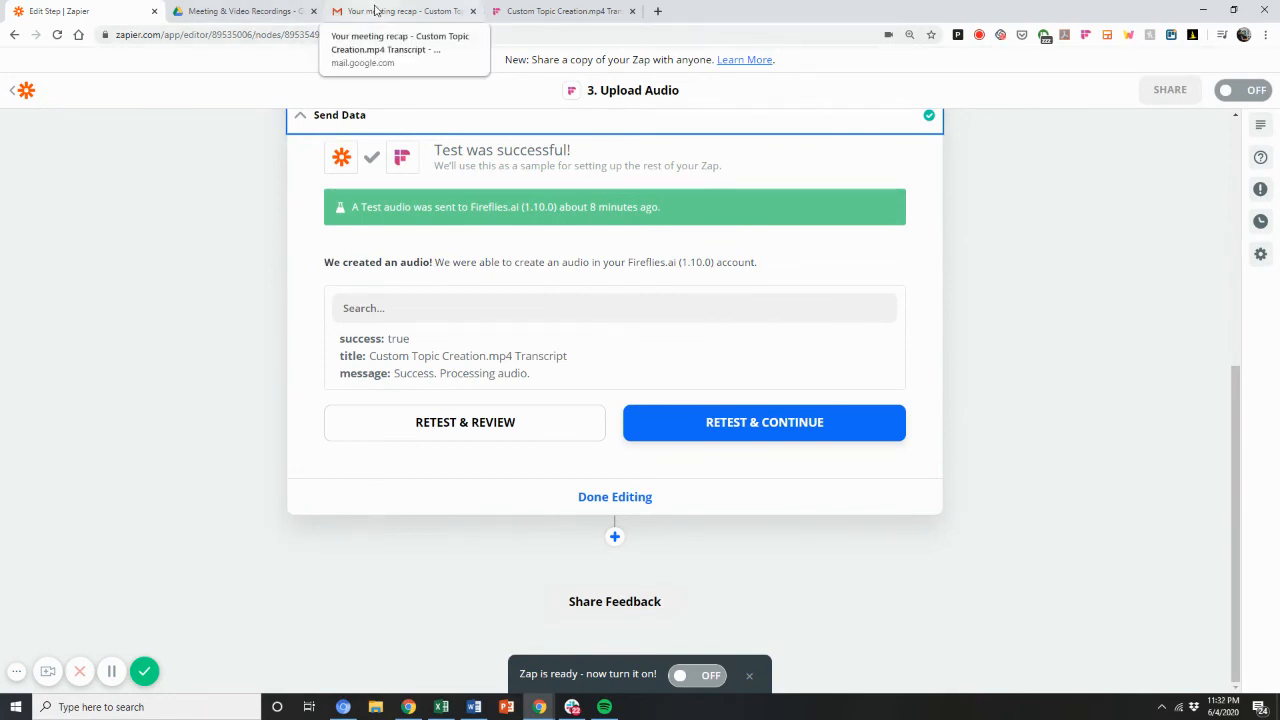
# Show the Fireflies email 'Your meeting recap - Custom Topic Creation.mp4 Transcript' in Gmail.
pyautogui.click(400, 12)
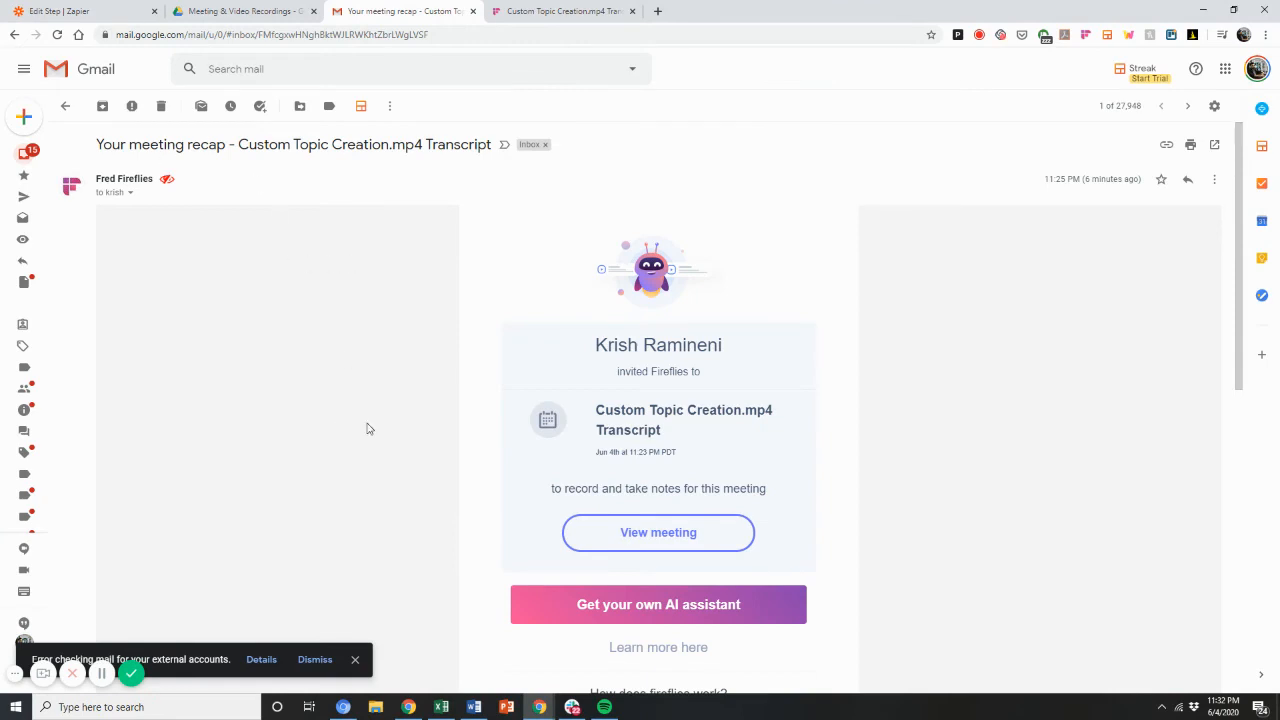
pyautogui.moveTo(716, 450)
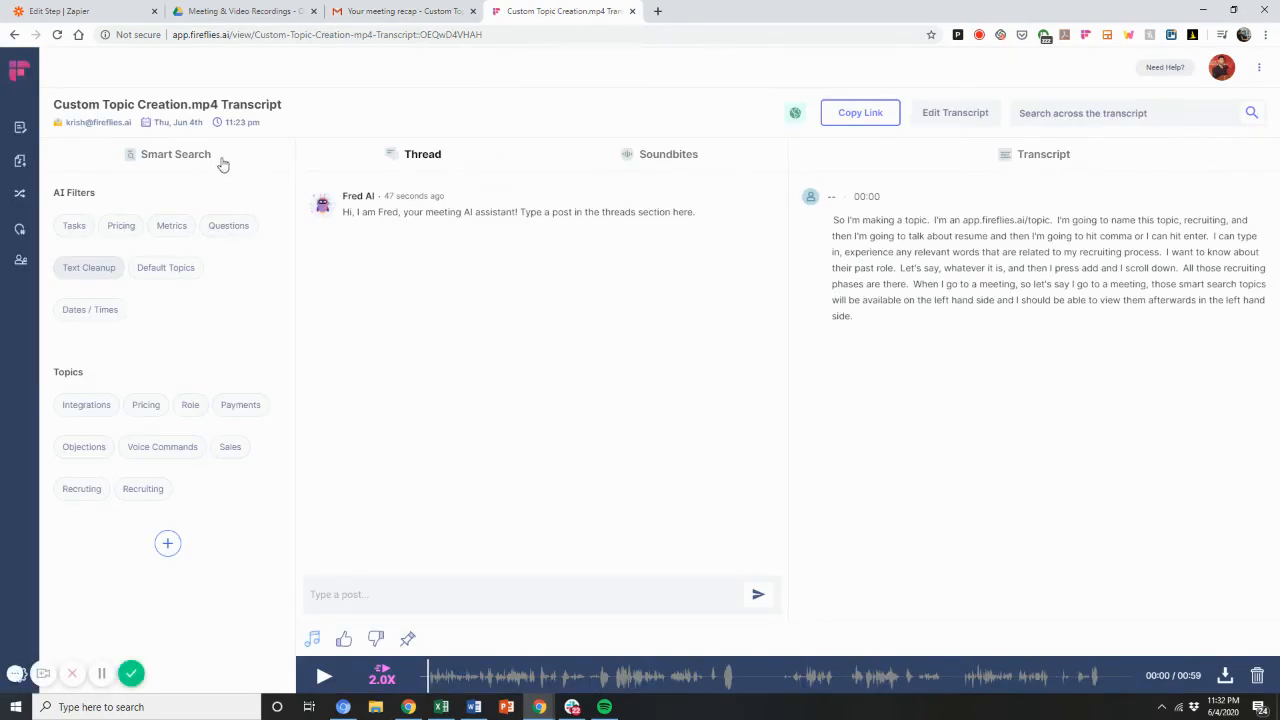
pyautogui.moveTo(992, 324)
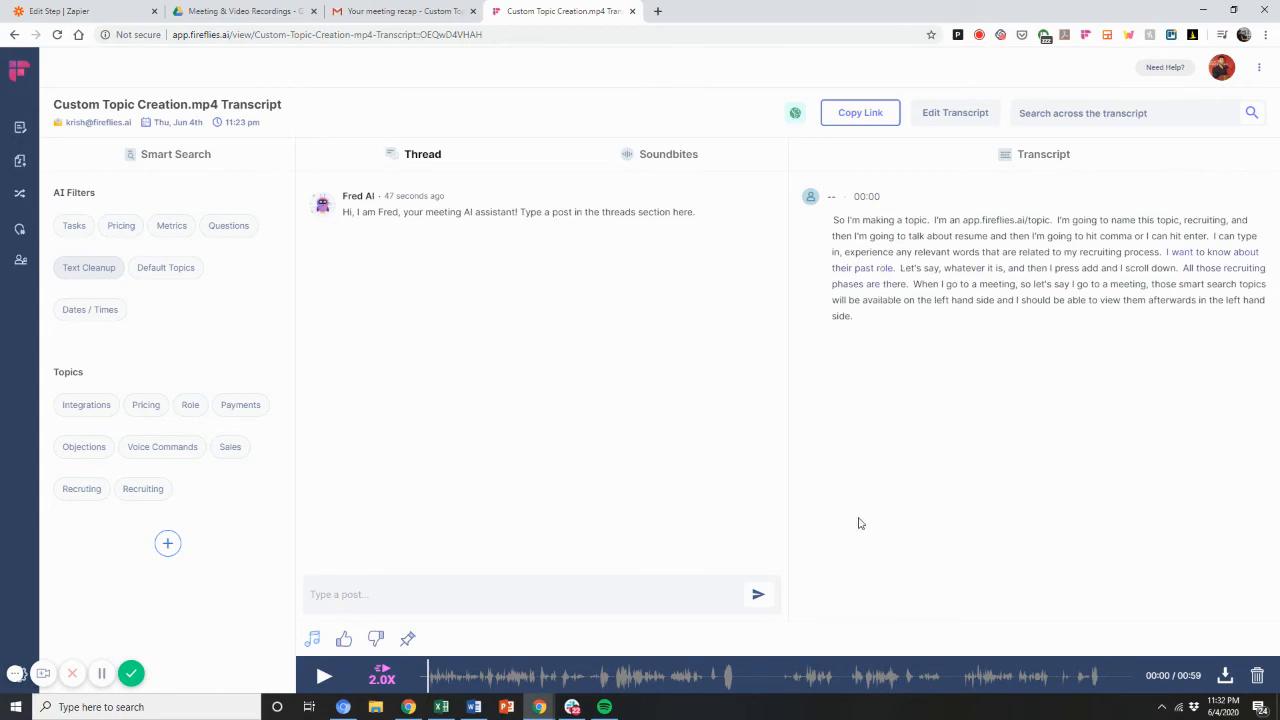
# Play the Custom Topic Creation.mp4 Transcript recording so its transcript follows along.
pyautogui.click(324, 676)
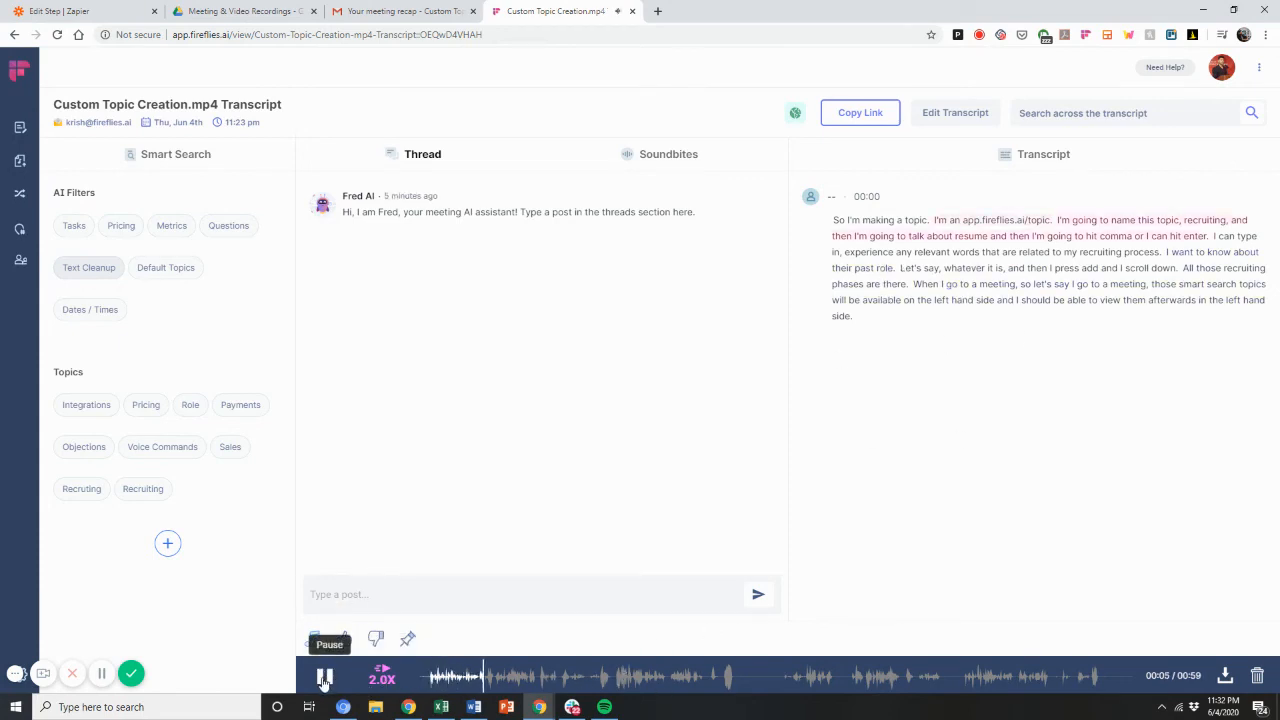
pyautogui.click(324, 676)
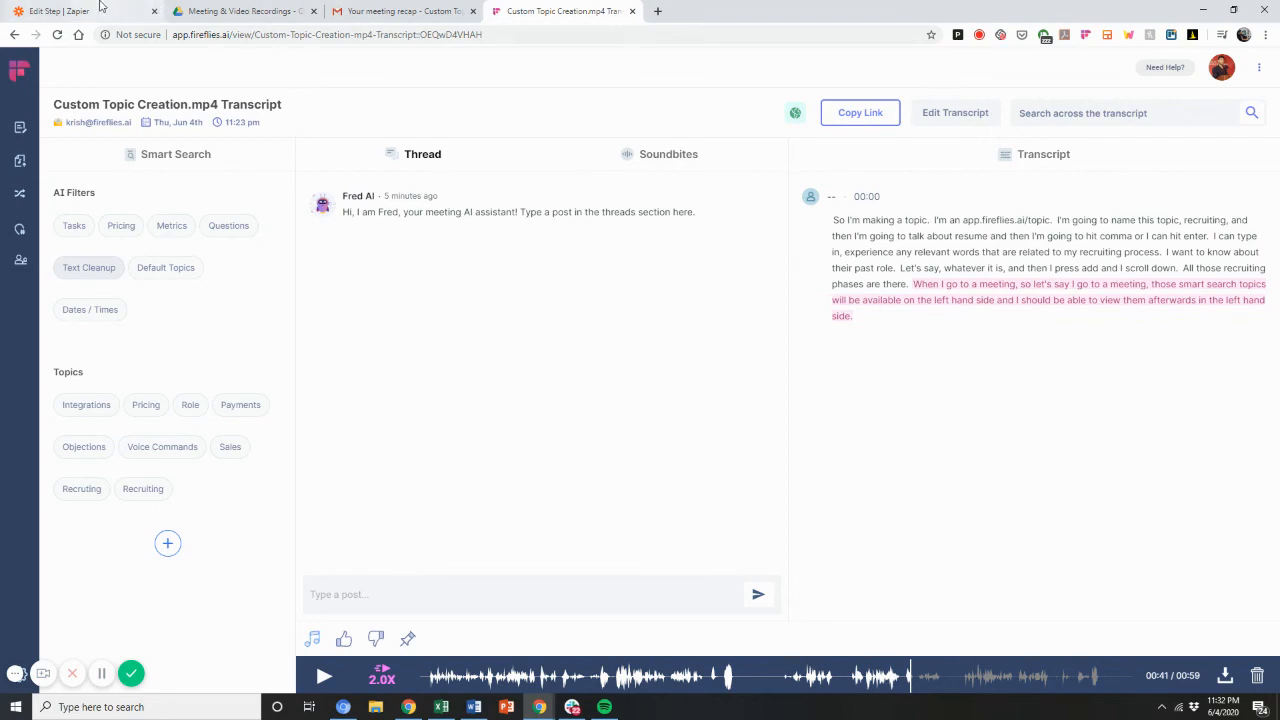
# Return to the Zap editor showing all three steps checked.
pyautogui.click(60, 12)
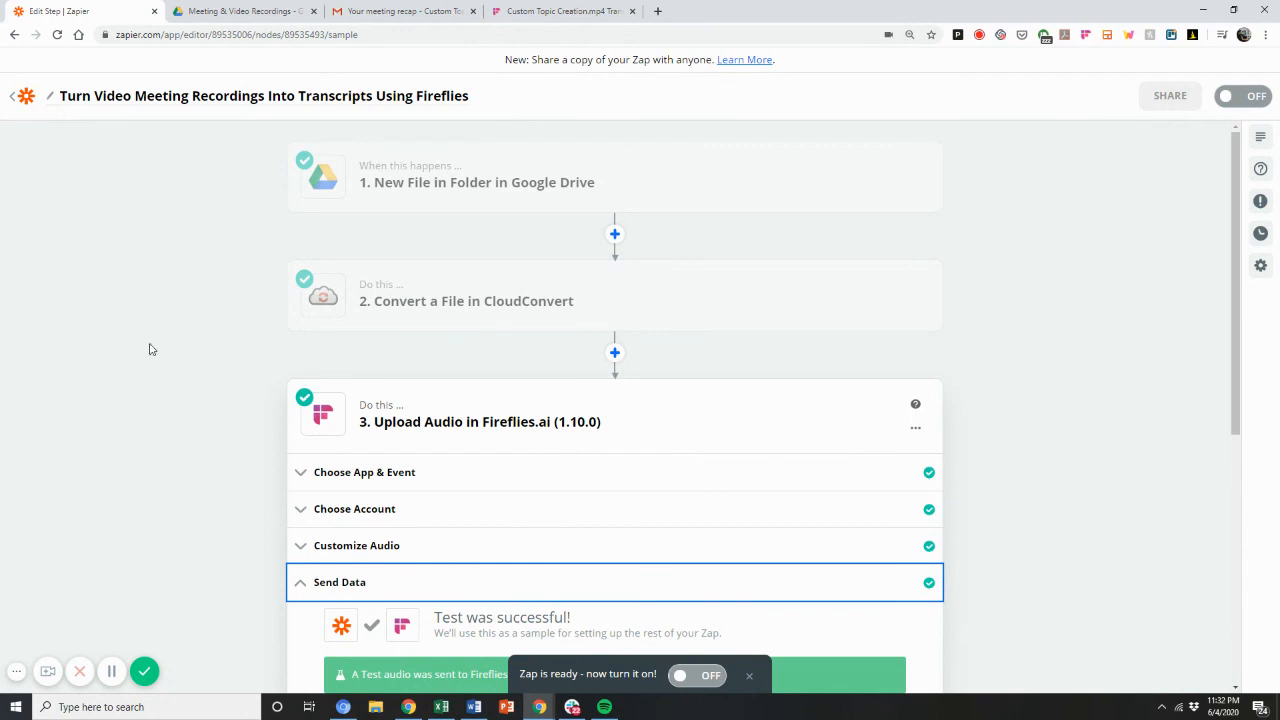
# Show the Drive folder holding Custom Topic Creation.mp4, then return to its Fireflies transcript.
pyautogui.click(240, 12)
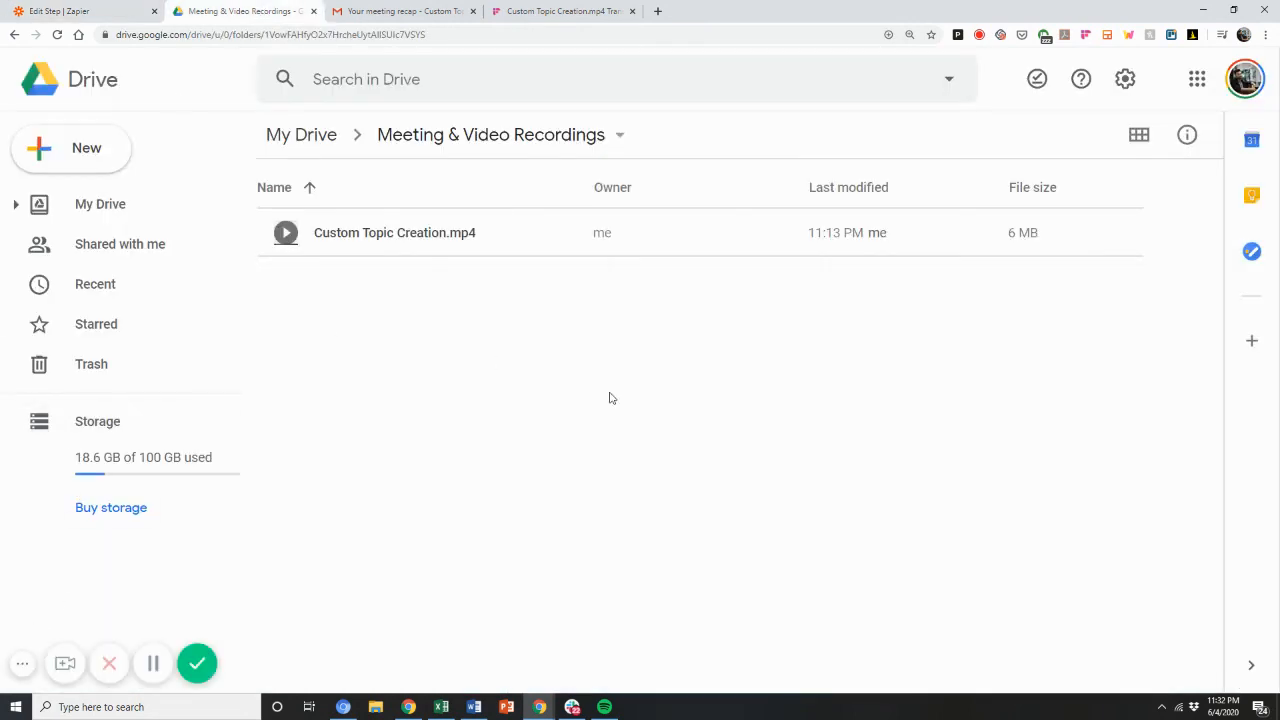
pyautogui.moveTo(590, 394)
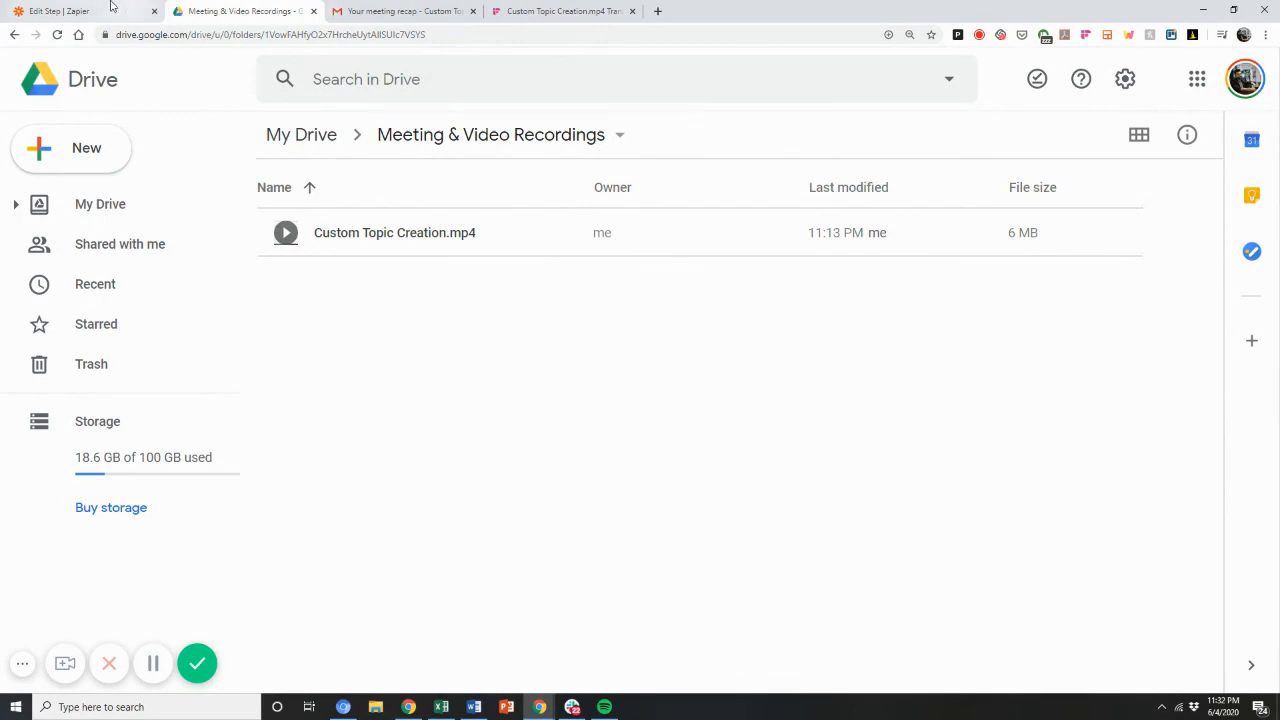
pyautogui.click(564, 12)
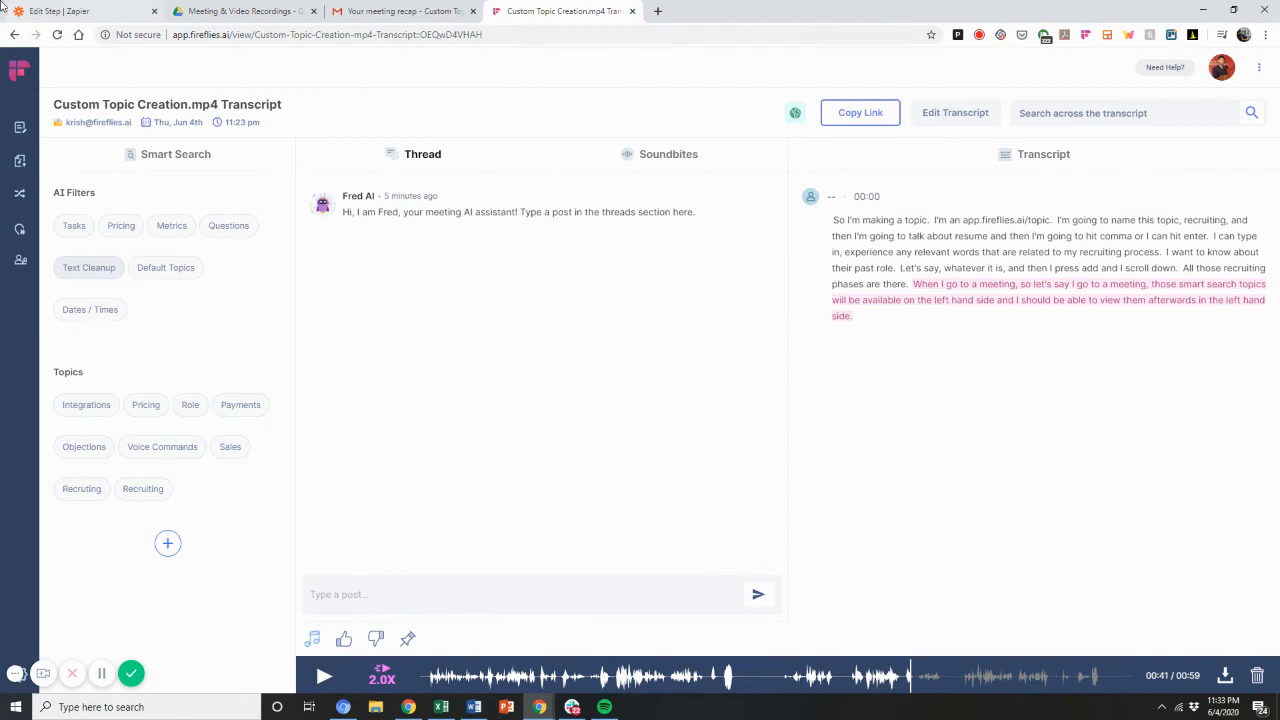
pyautogui.moveTo(56, 12)
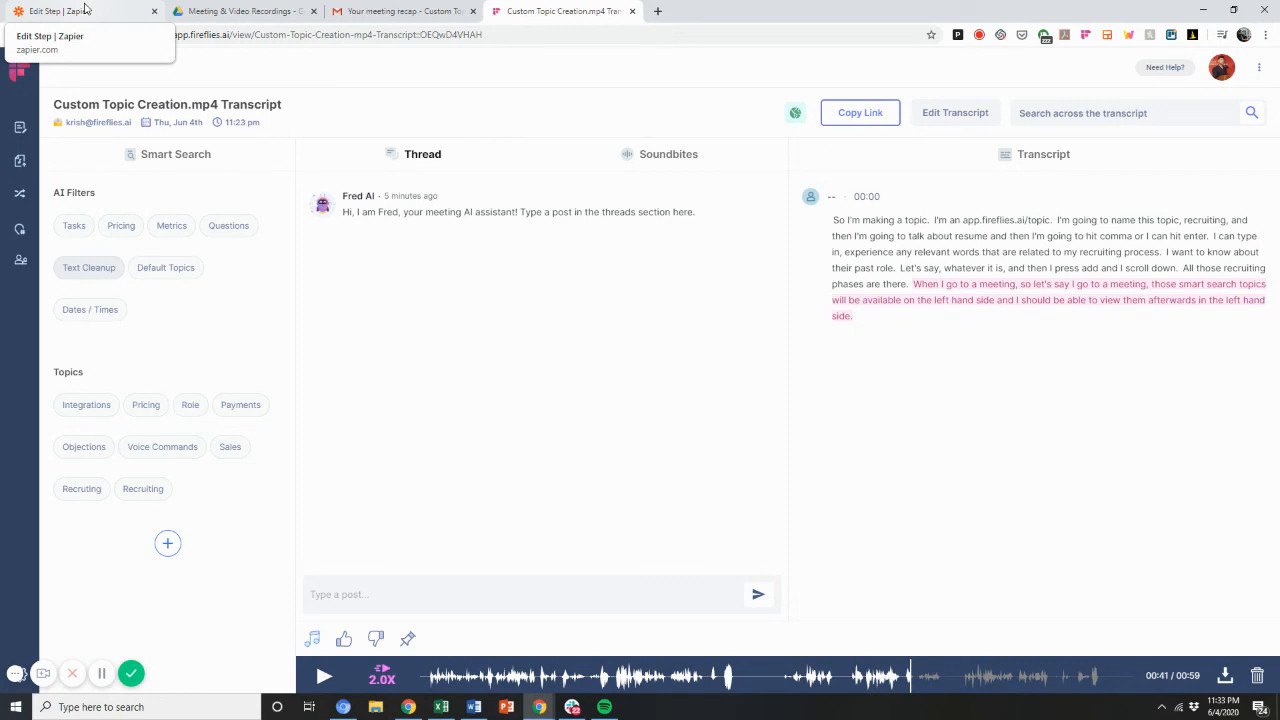
pyautogui.moveTo(424, 428)
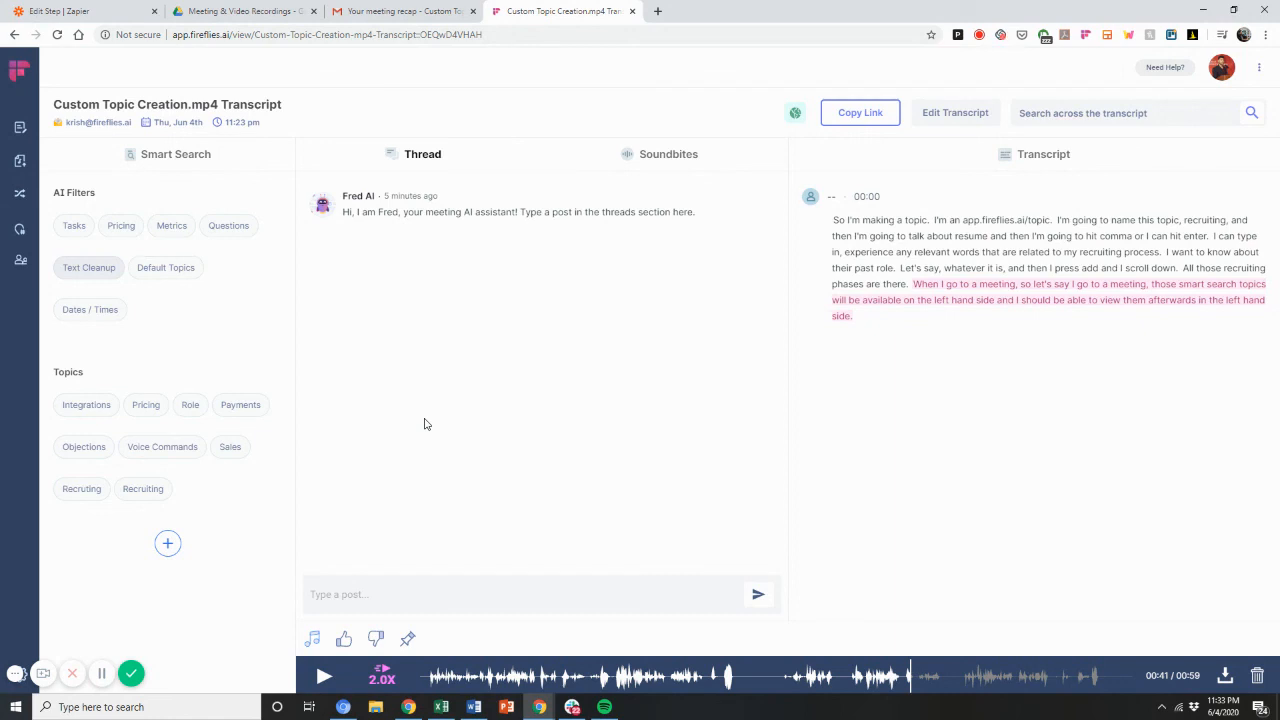
pyautogui.moveTo(1008, 40)
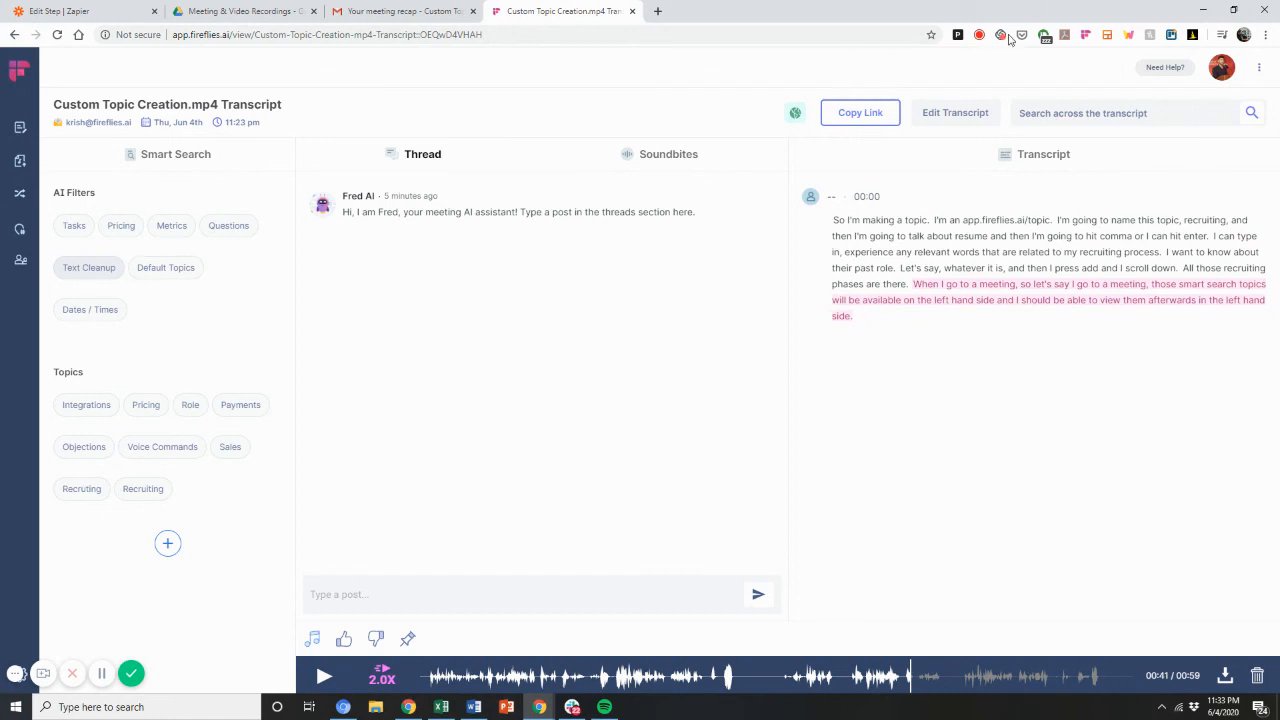